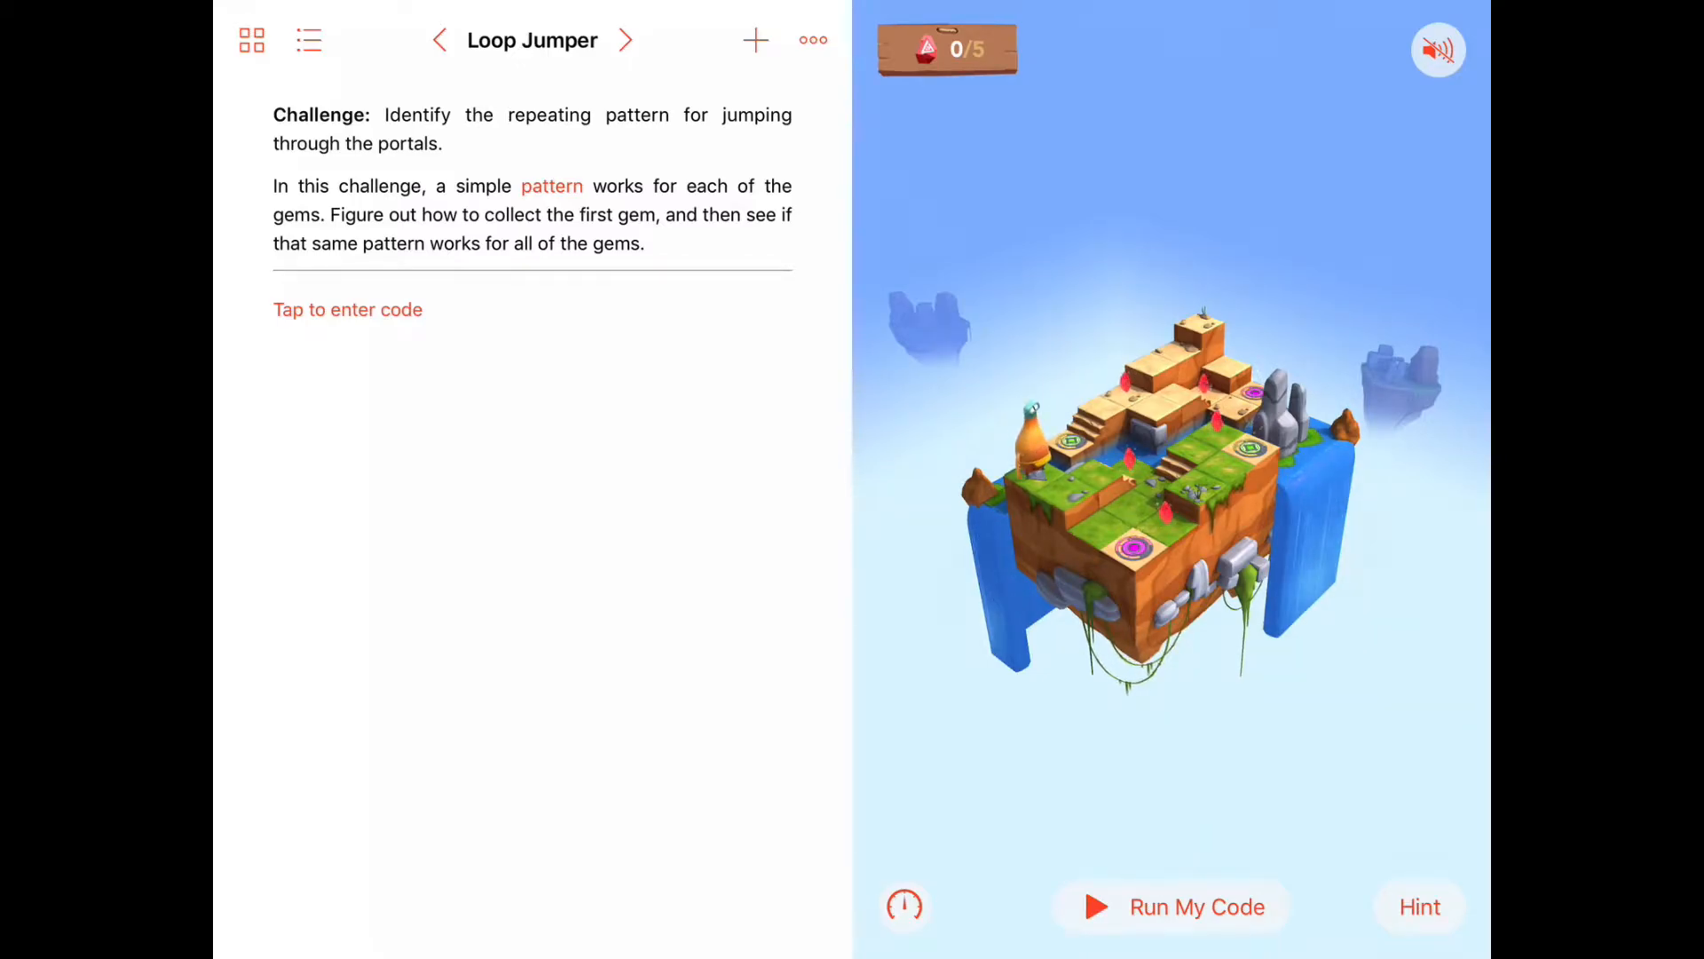
Enter moveForward(), turnLeft(), moveForward(), moveForward(), collectGem() in the Loop Jumper editor and start a run.
{"action": "left_click", "coordinate": [309, 39]}
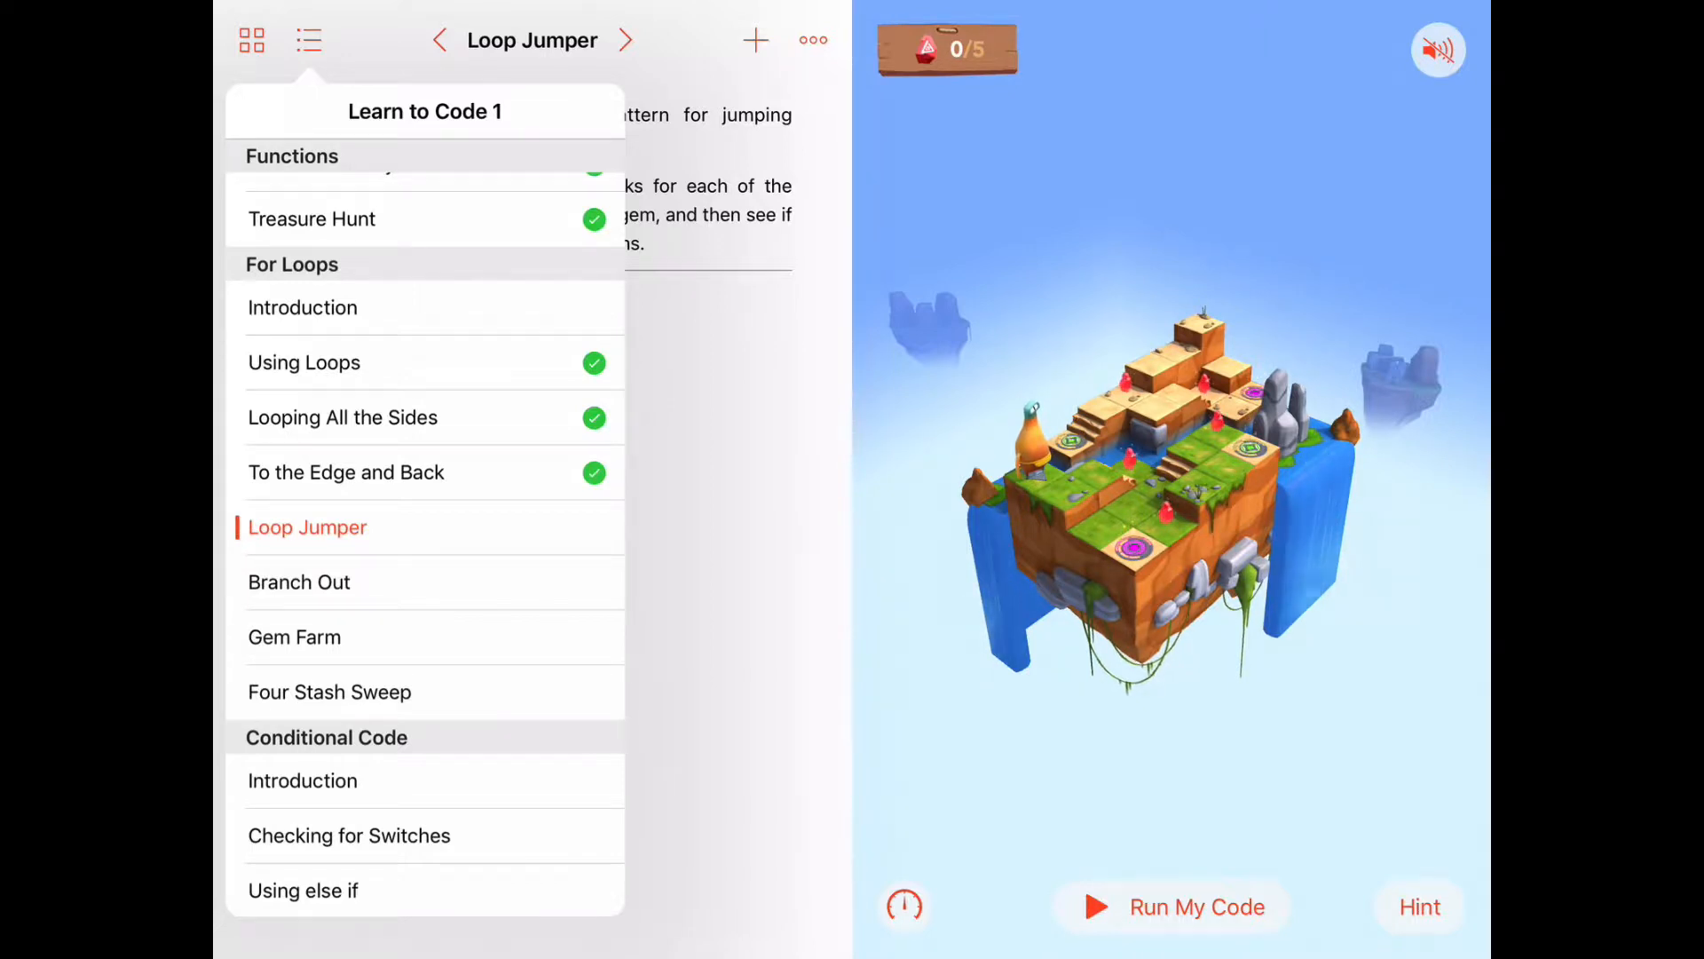
{"action": "left_click", "coordinate": [309, 39]}
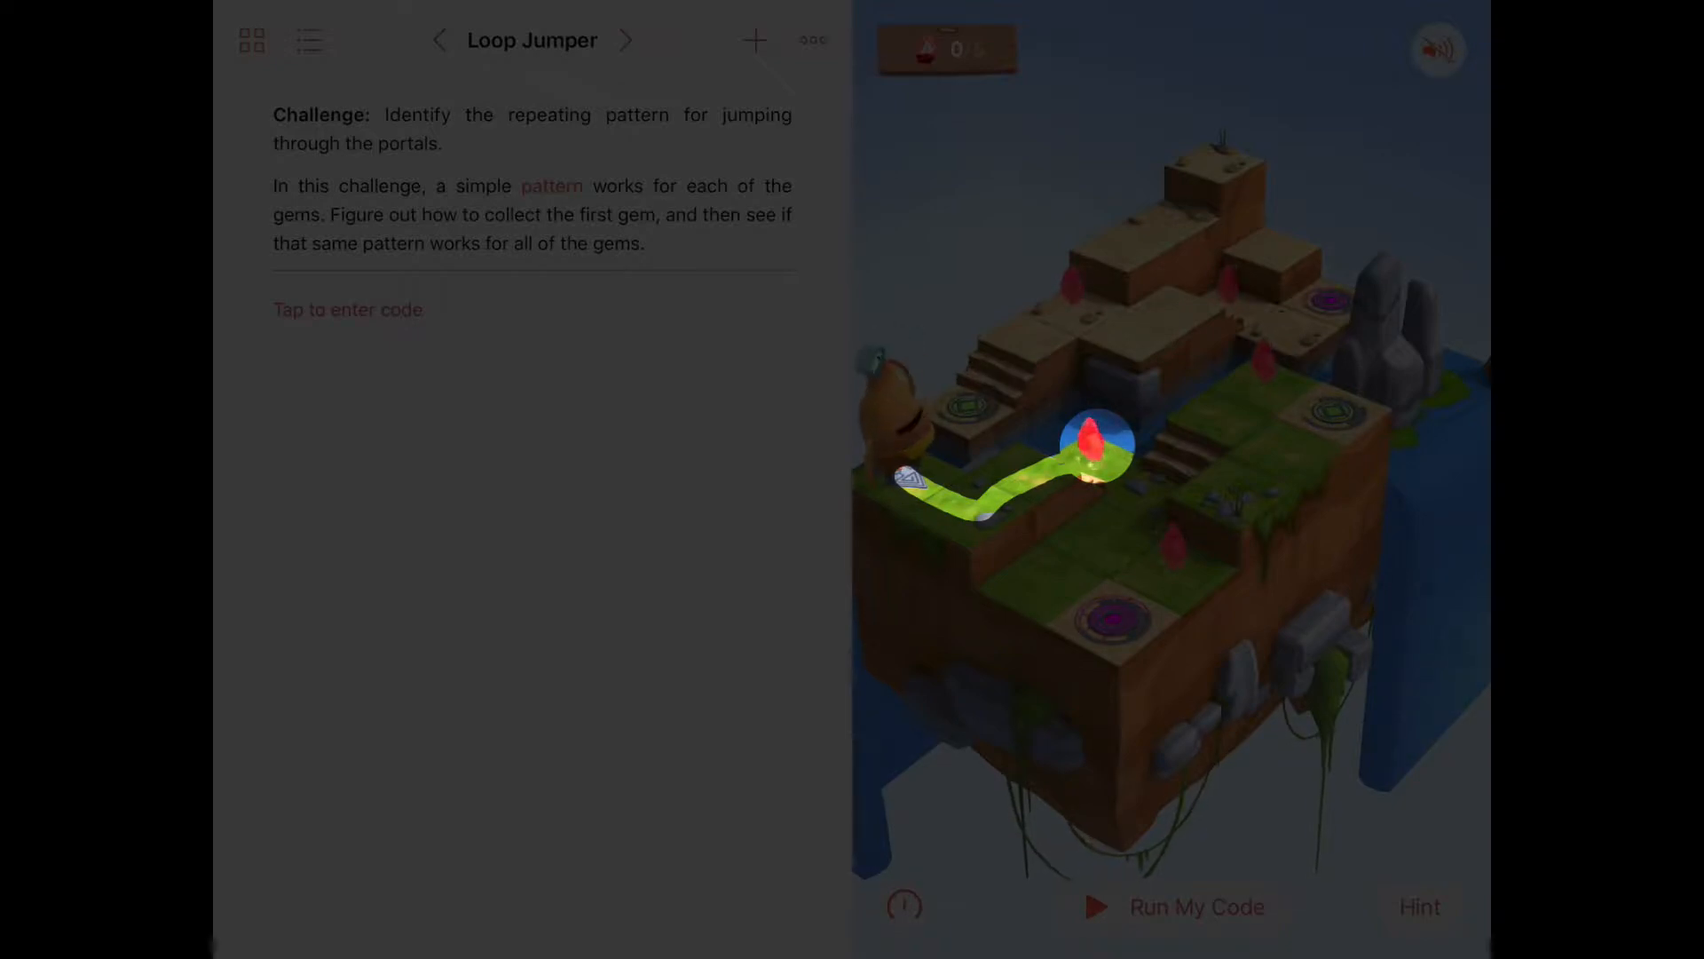
{"action": "left_click", "coordinate": [348, 309]}
{"action": "type", "text": "moveForward("}
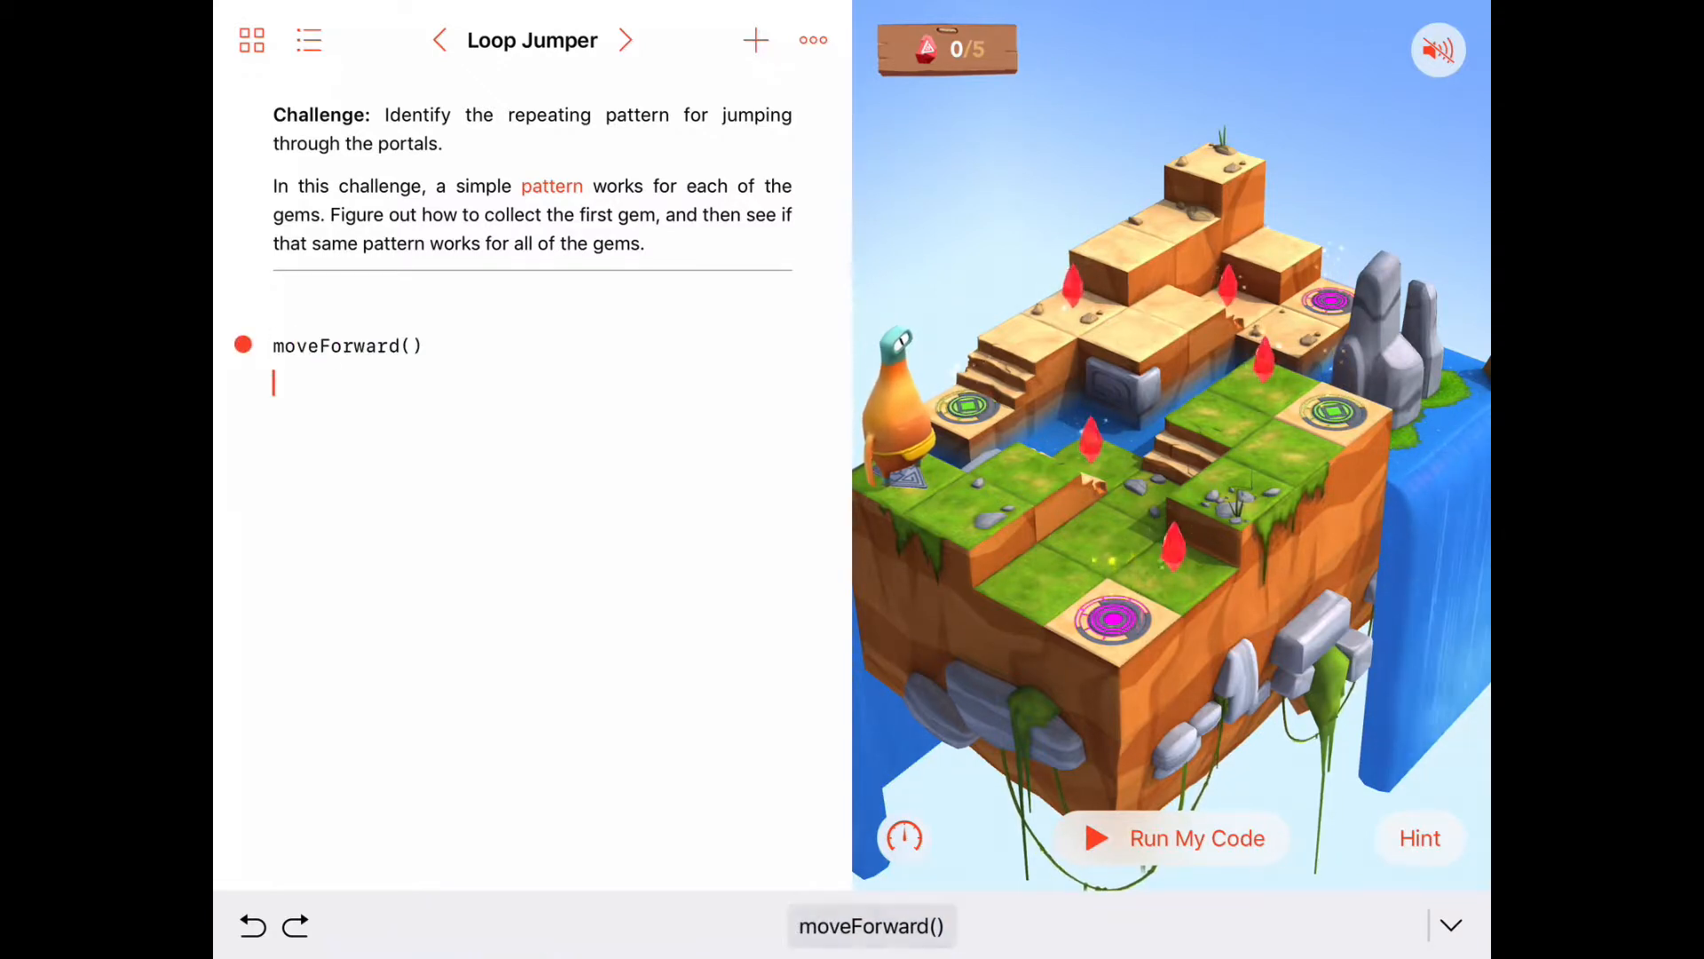
{"action": "type", "text": "turnLeft("}
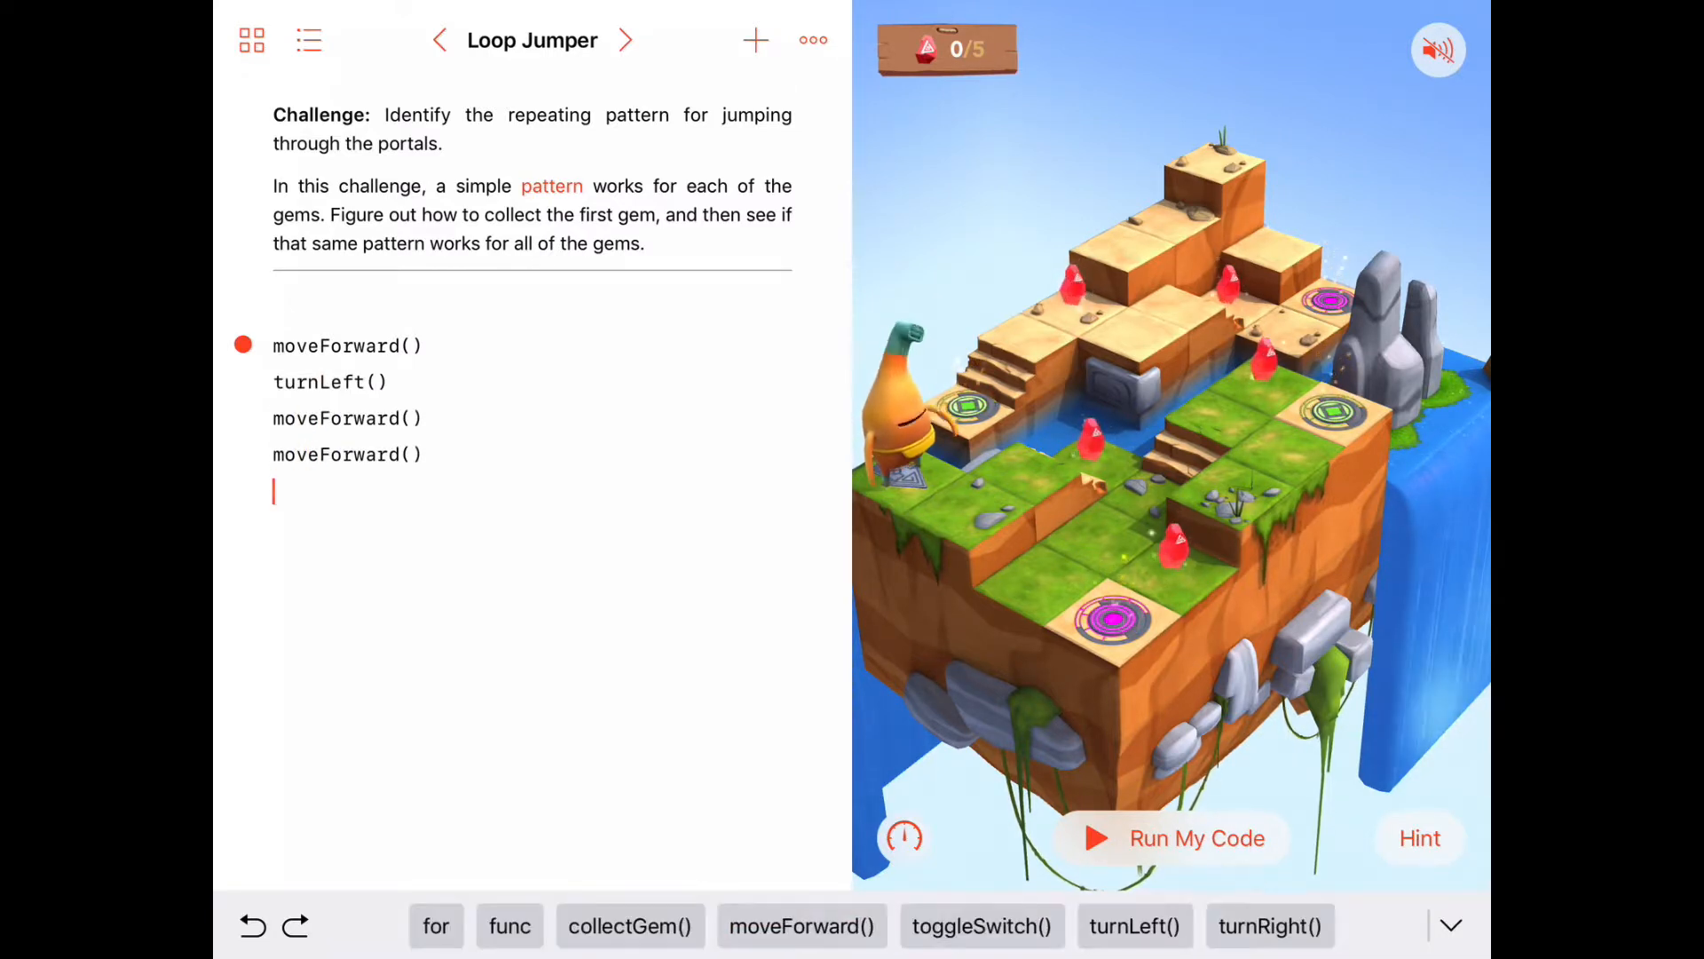
{"action": "type", "text": "collectGem("}
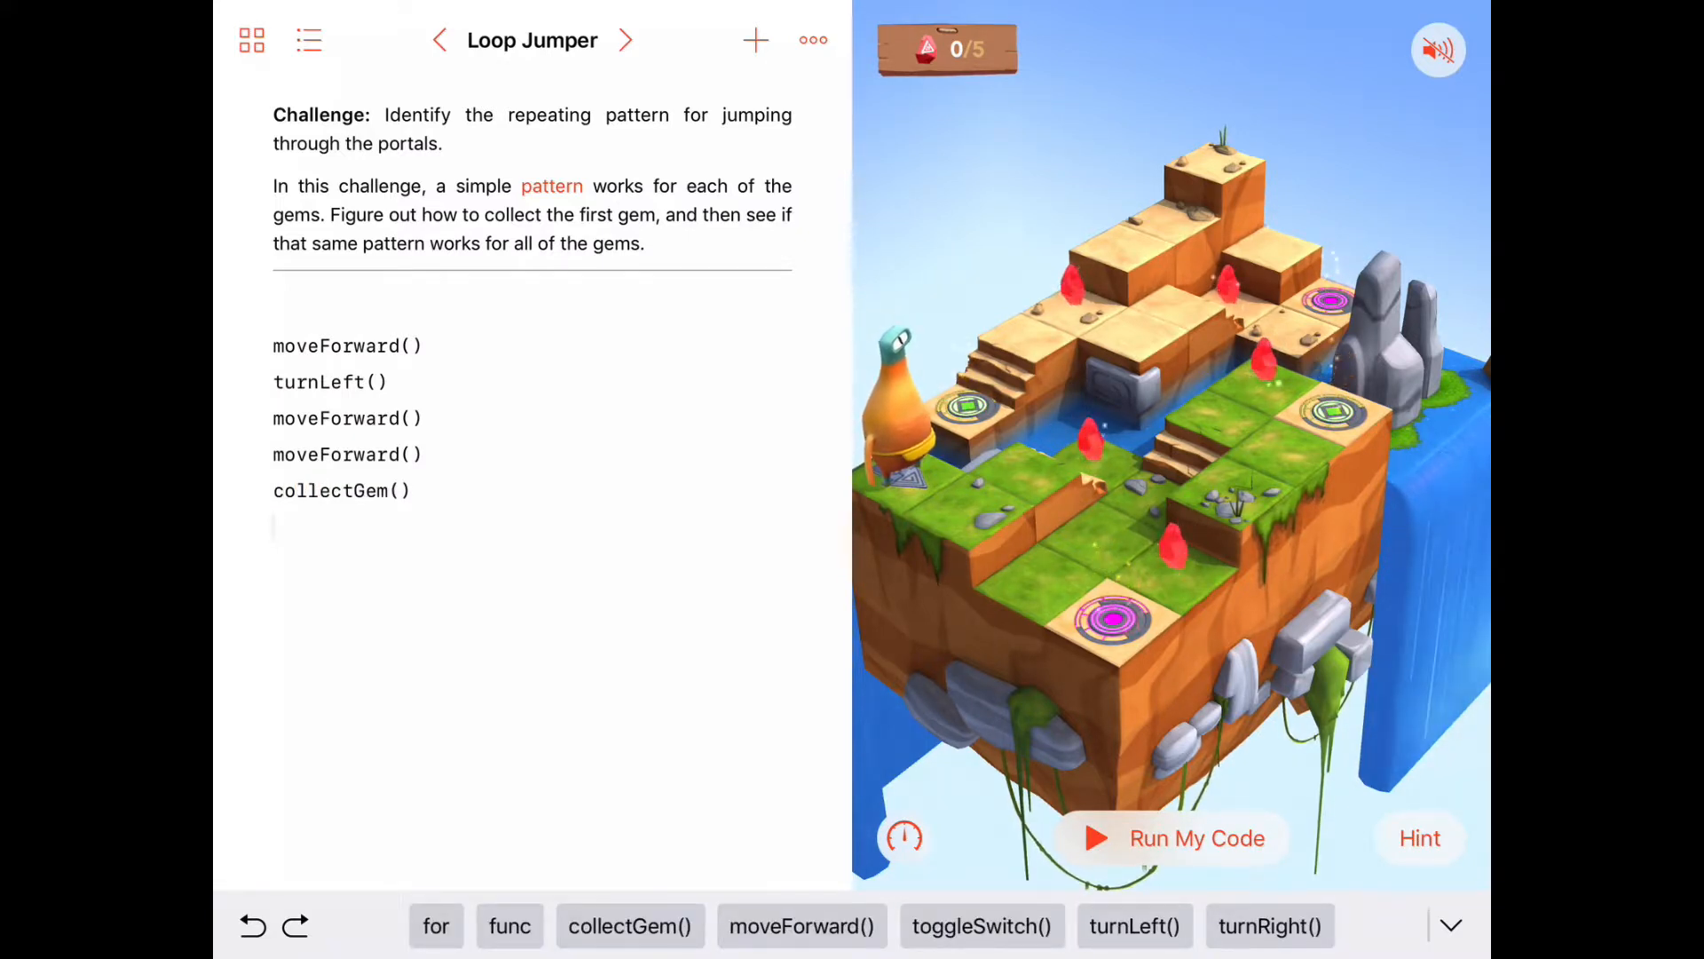
{"action": "left_click", "coordinate": [1172, 838]}
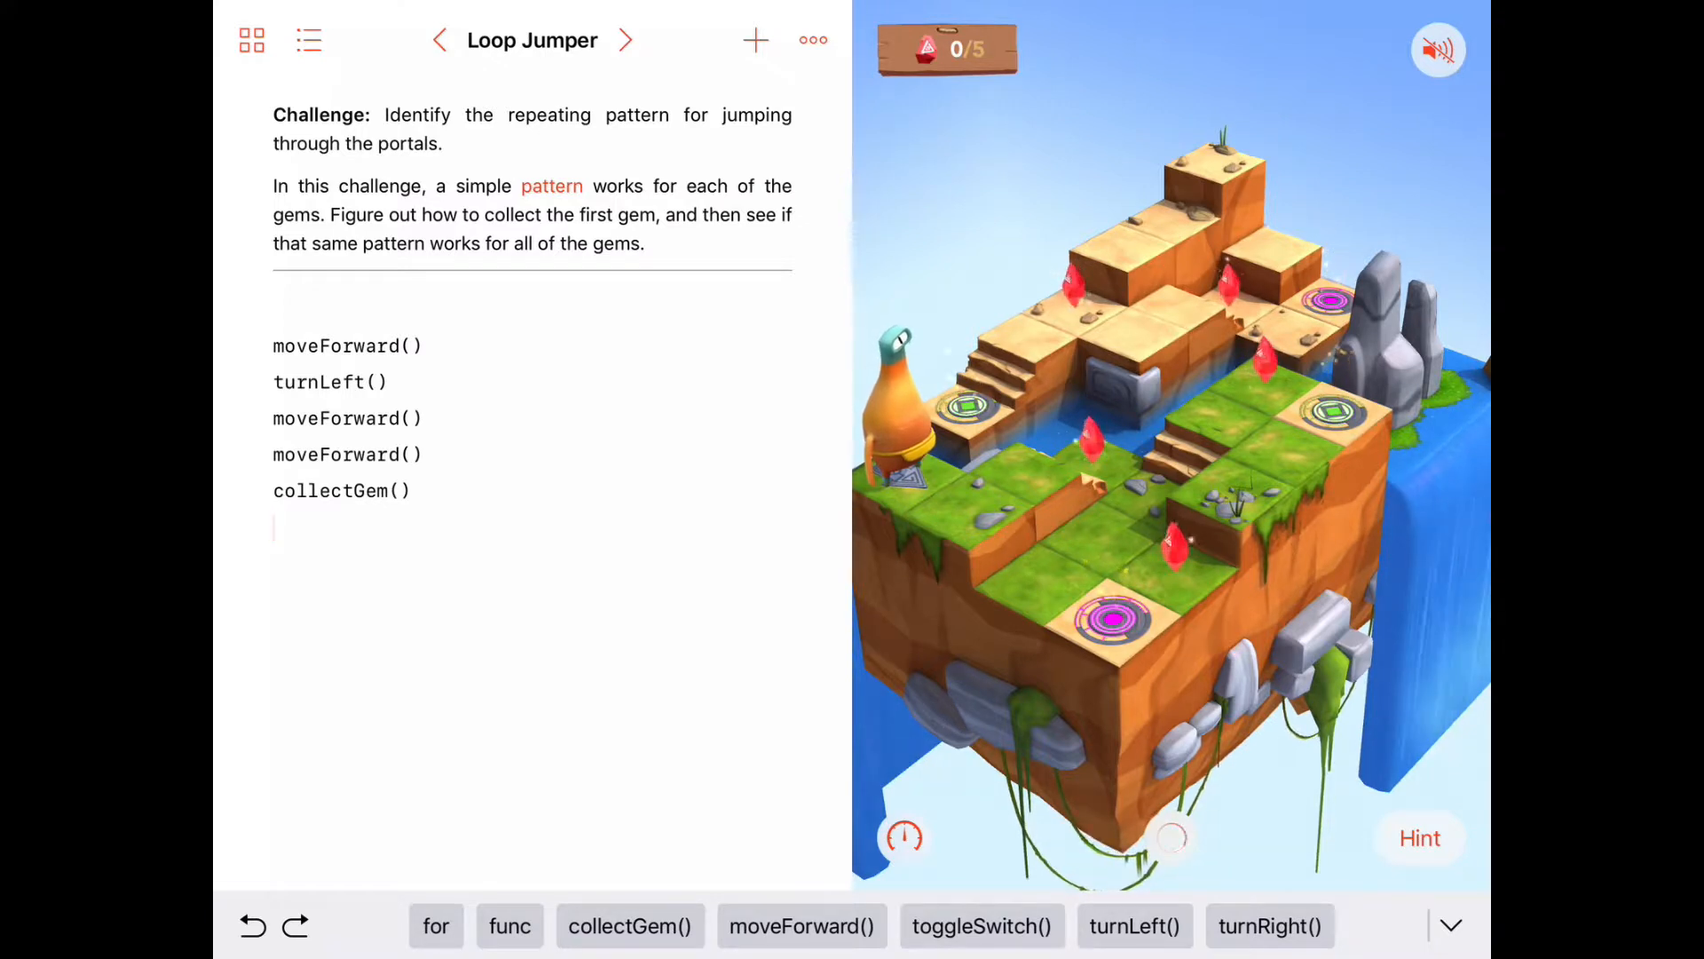
Run the five-command program so the character collects the first gem.
{"action": "left_click", "coordinate": [1172, 838]}
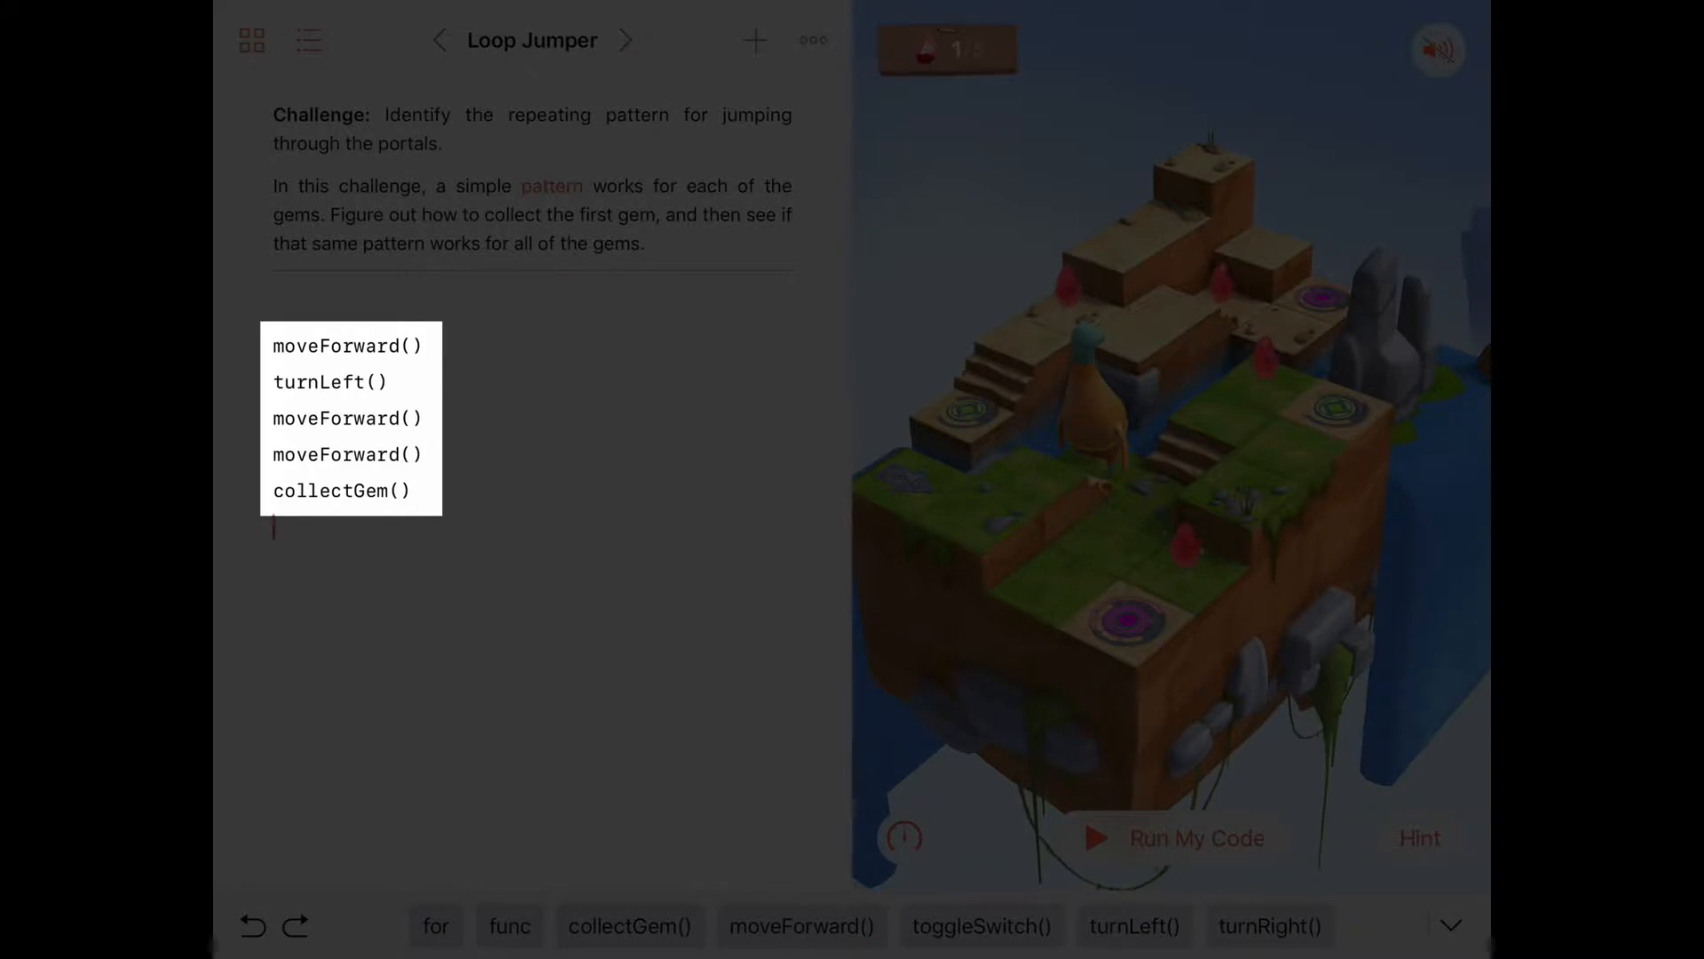
{"action": "left_click", "coordinate": [1183, 838]}
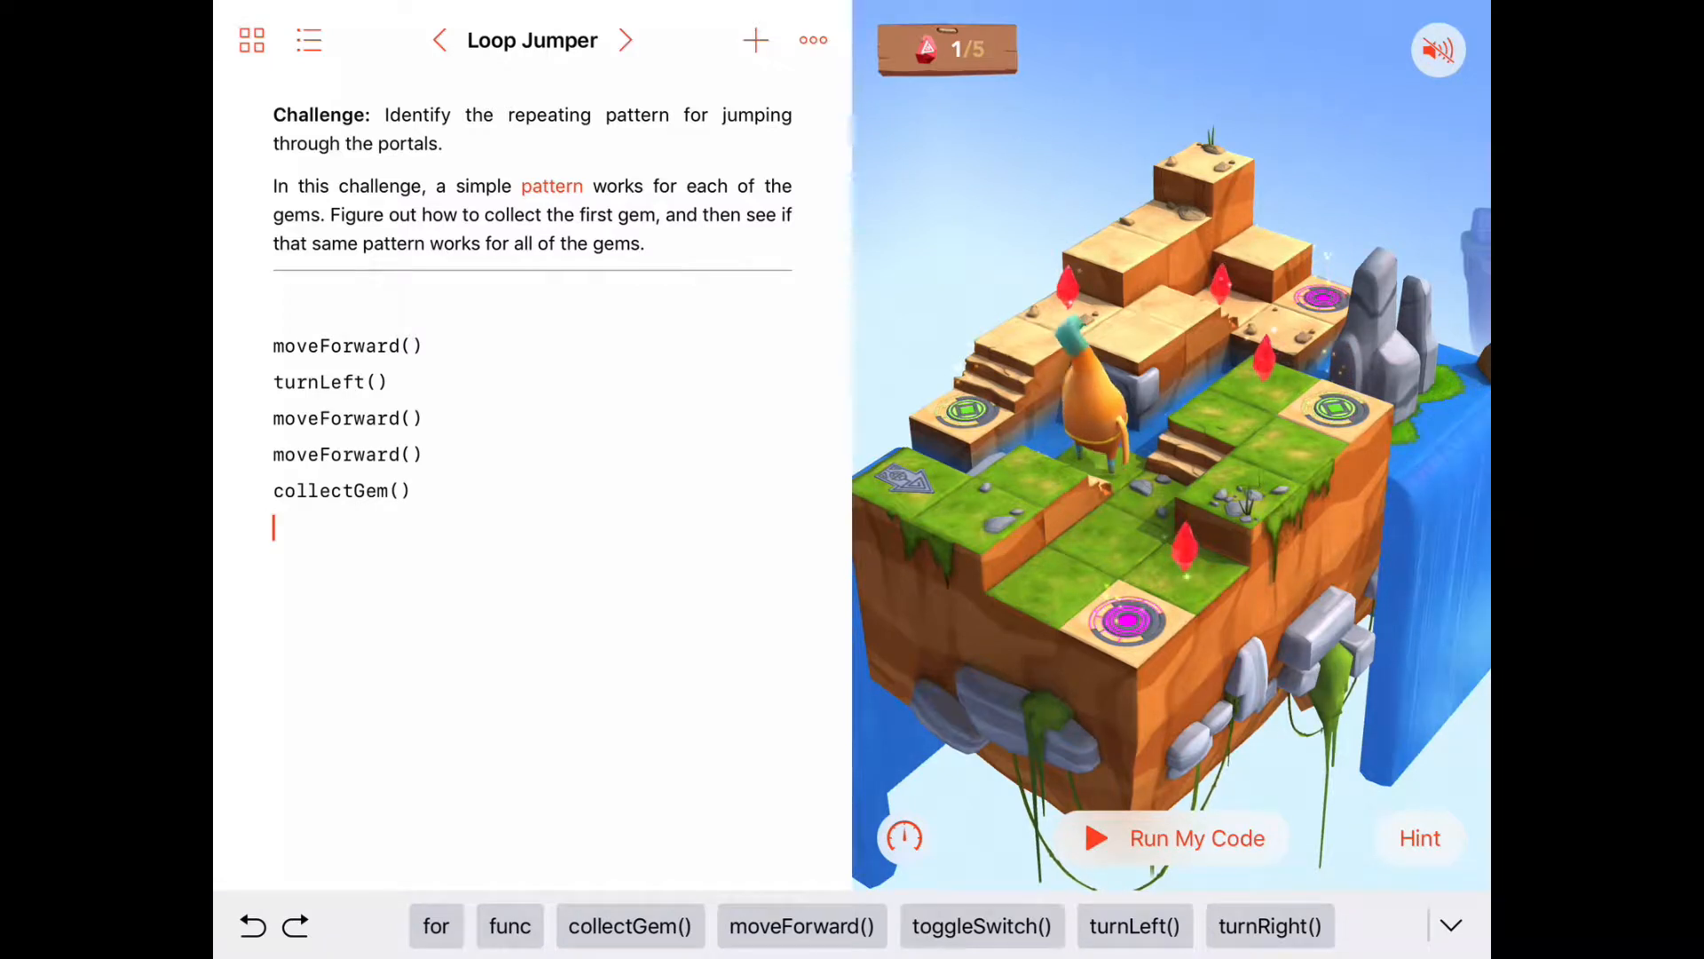
{"action": "left_click", "coordinate": [1178, 838]}
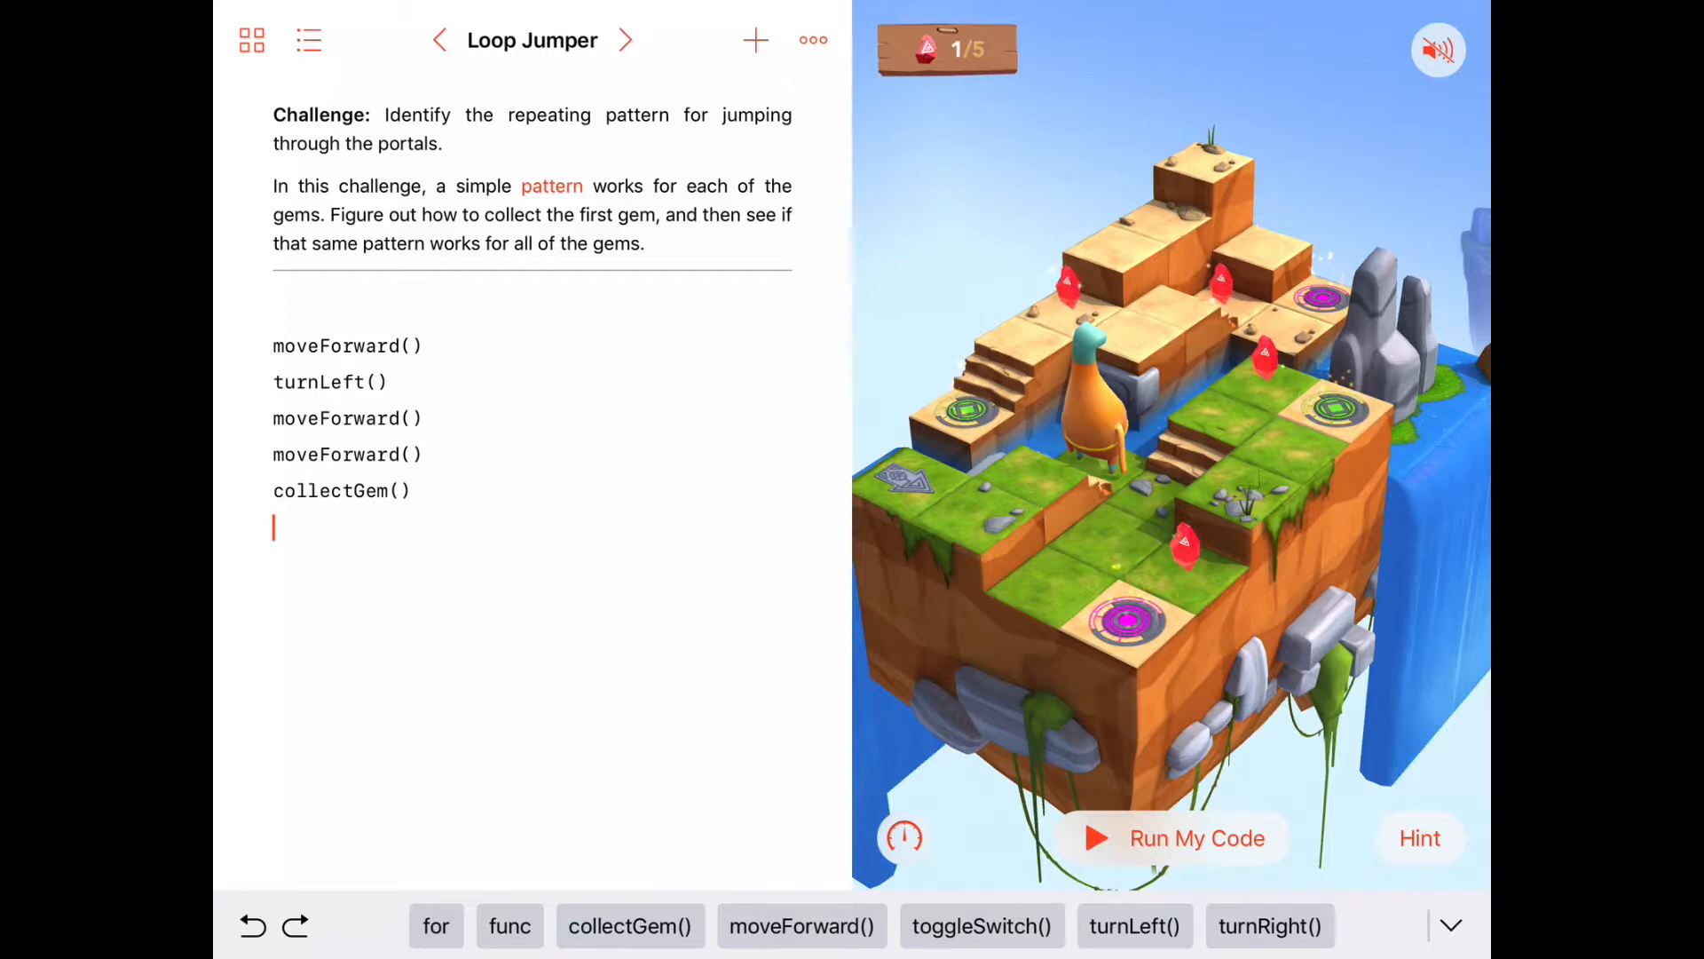
{"action": "left_click", "coordinate": [1183, 838]}
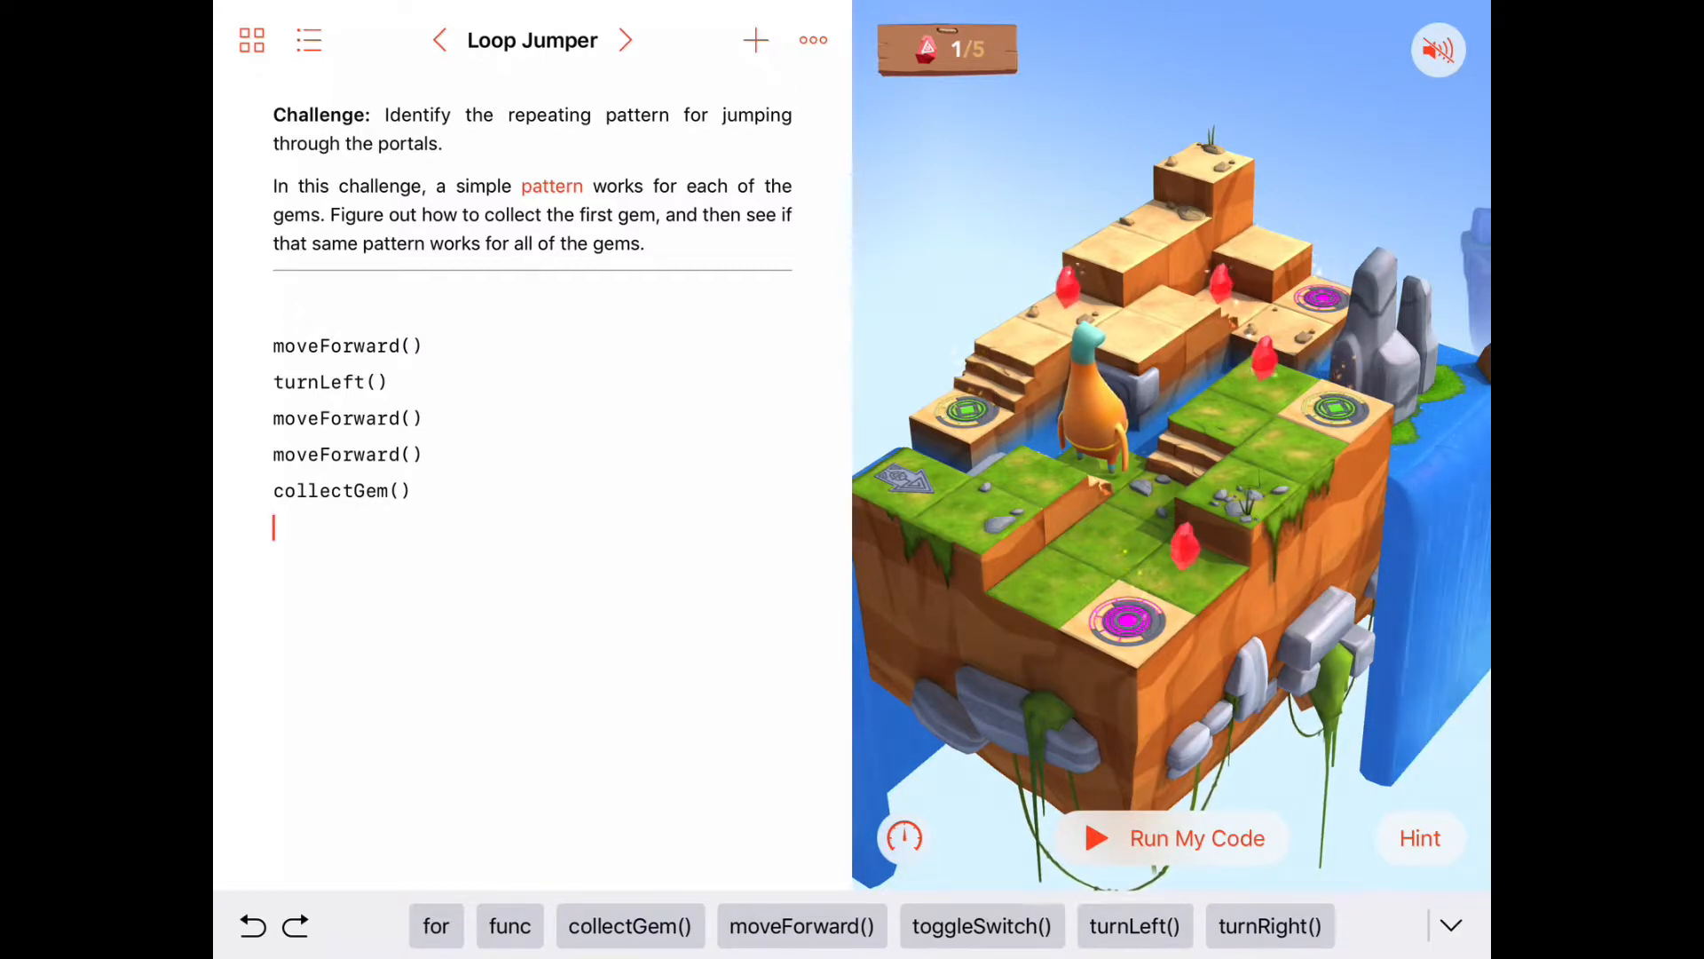
Add turnRight() after the first gem sequence to begin the repeat for the next gem.
{"action": "type", "text": "turnRight("}
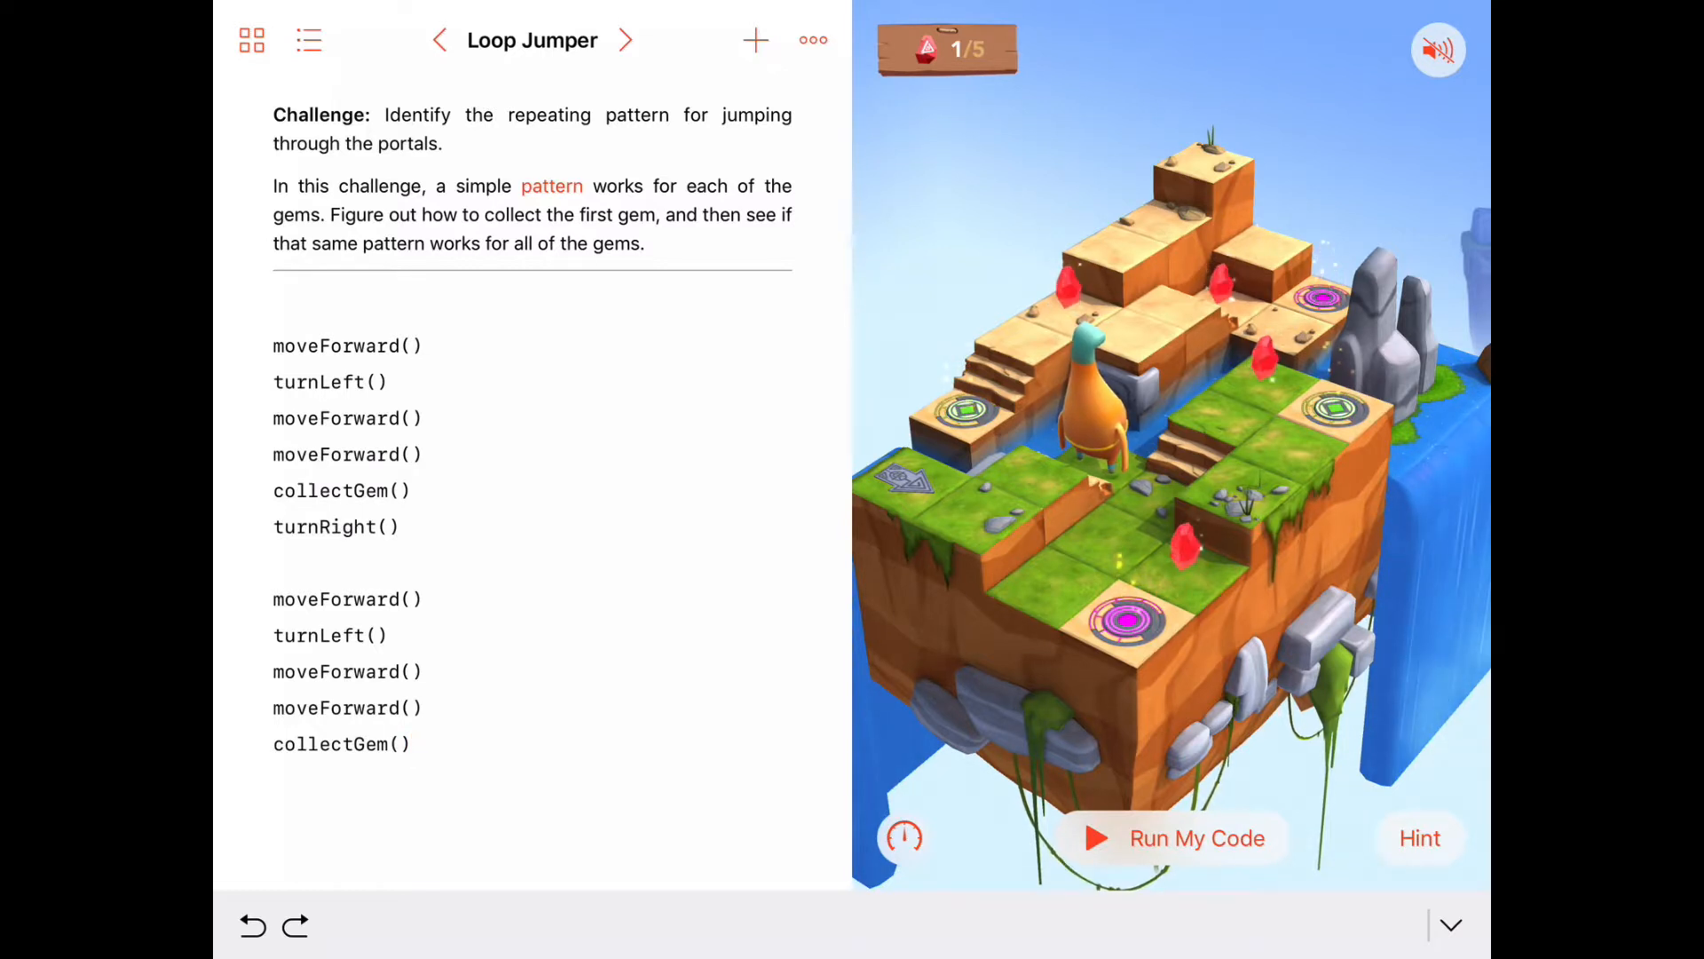
Run the eleven-command program so the character collects the second gem, counter at 2/5.
{"action": "left_click", "coordinate": [1179, 838]}
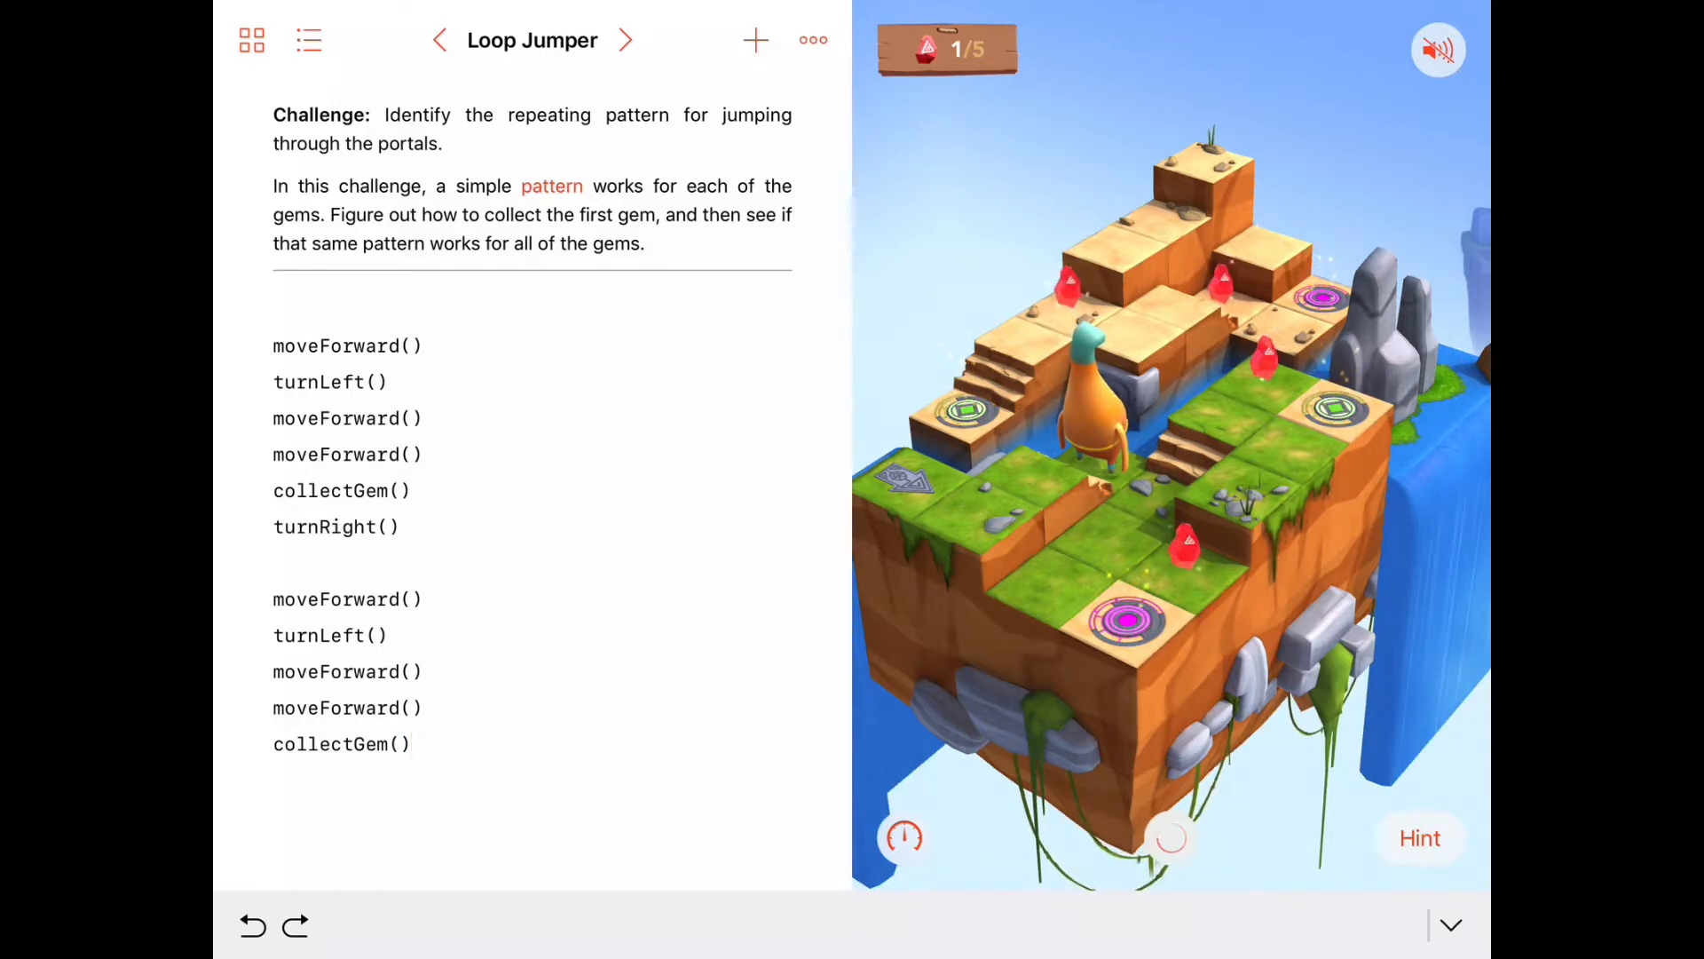
{"action": "left_click", "coordinate": [1170, 838]}
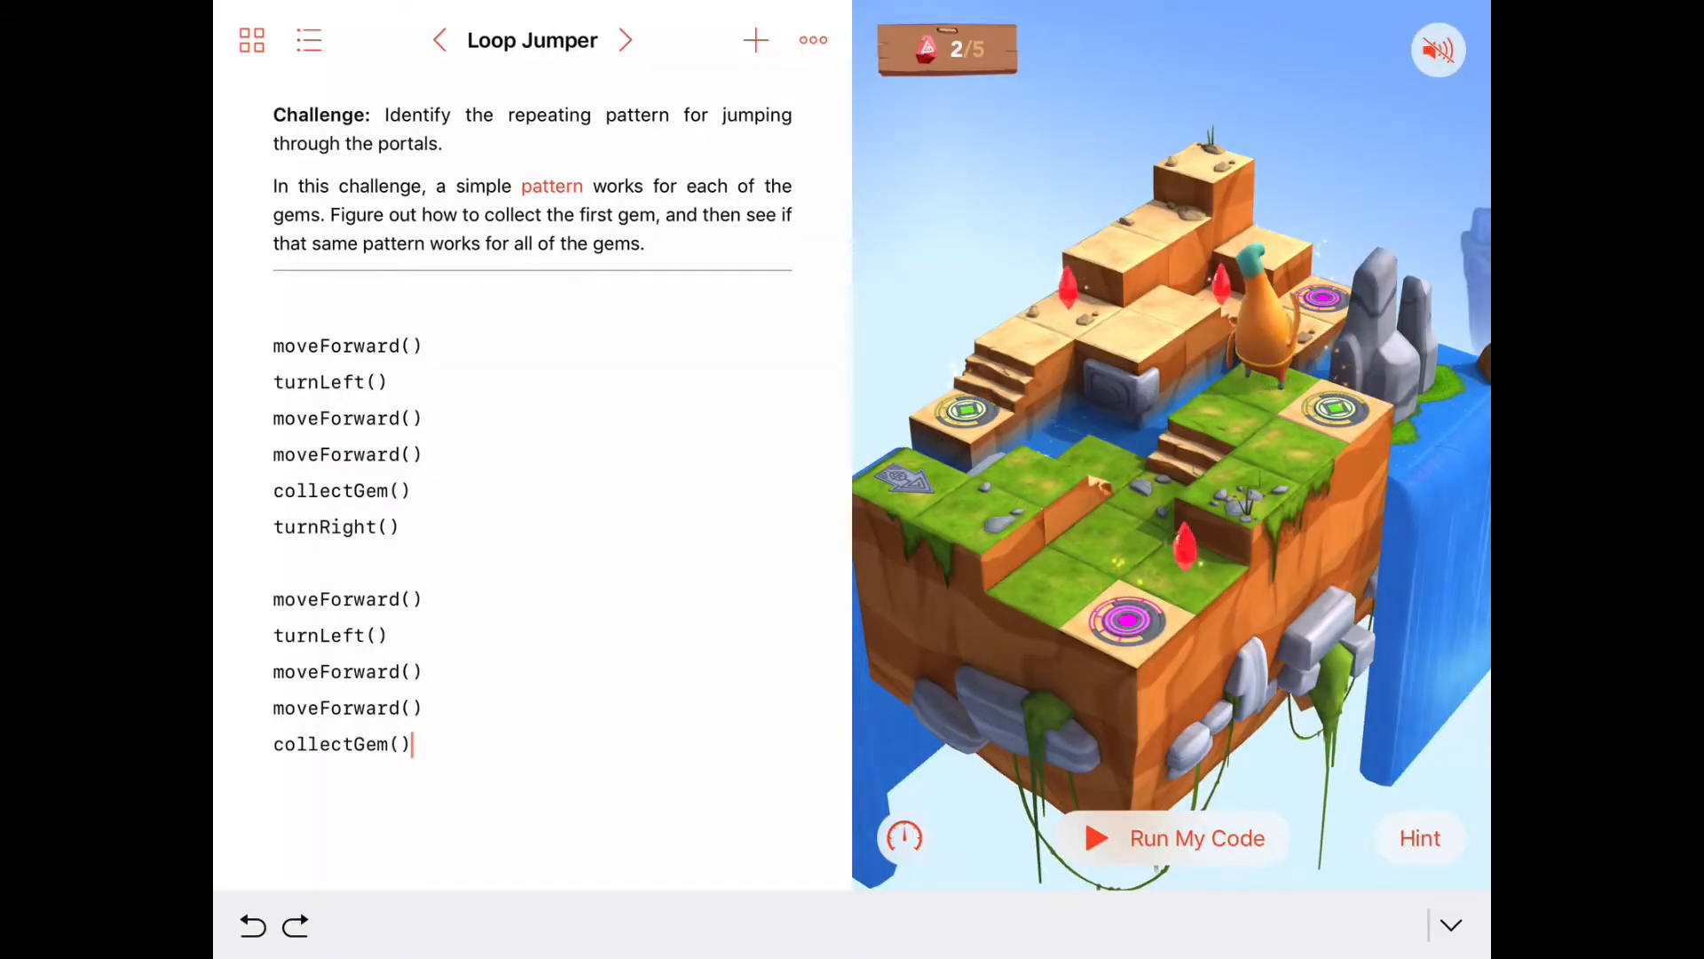
{"action": "left_click", "coordinate": [1179, 838]}
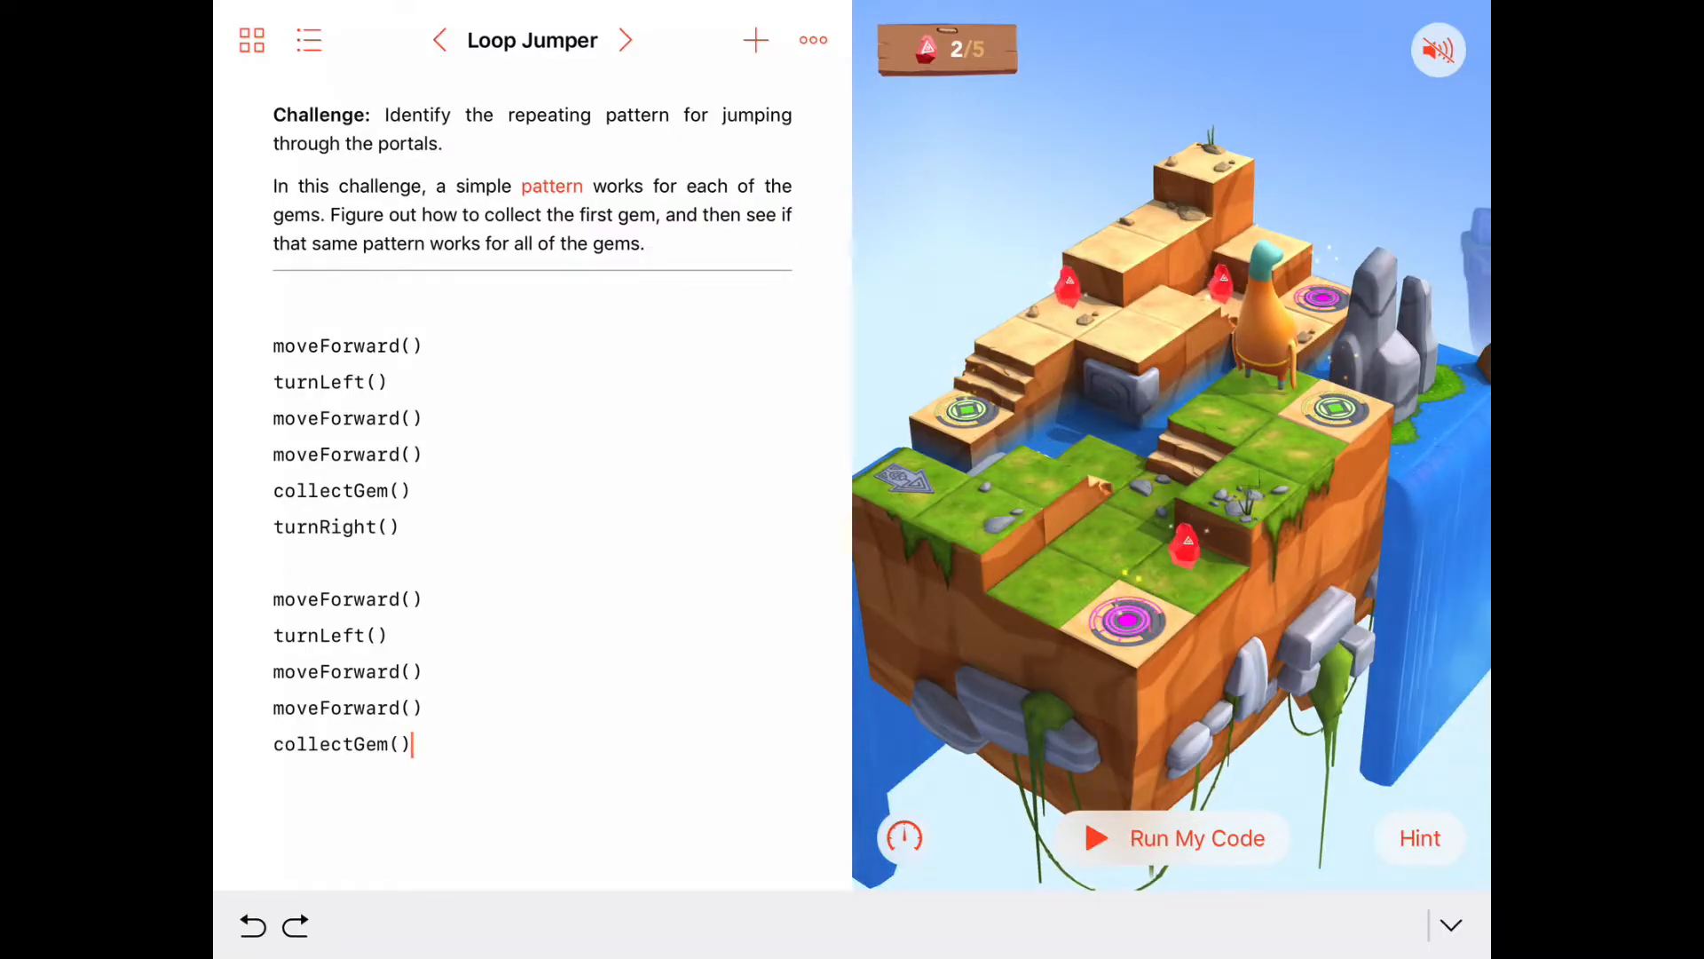
{"action": "left_click", "coordinate": [1178, 838]}
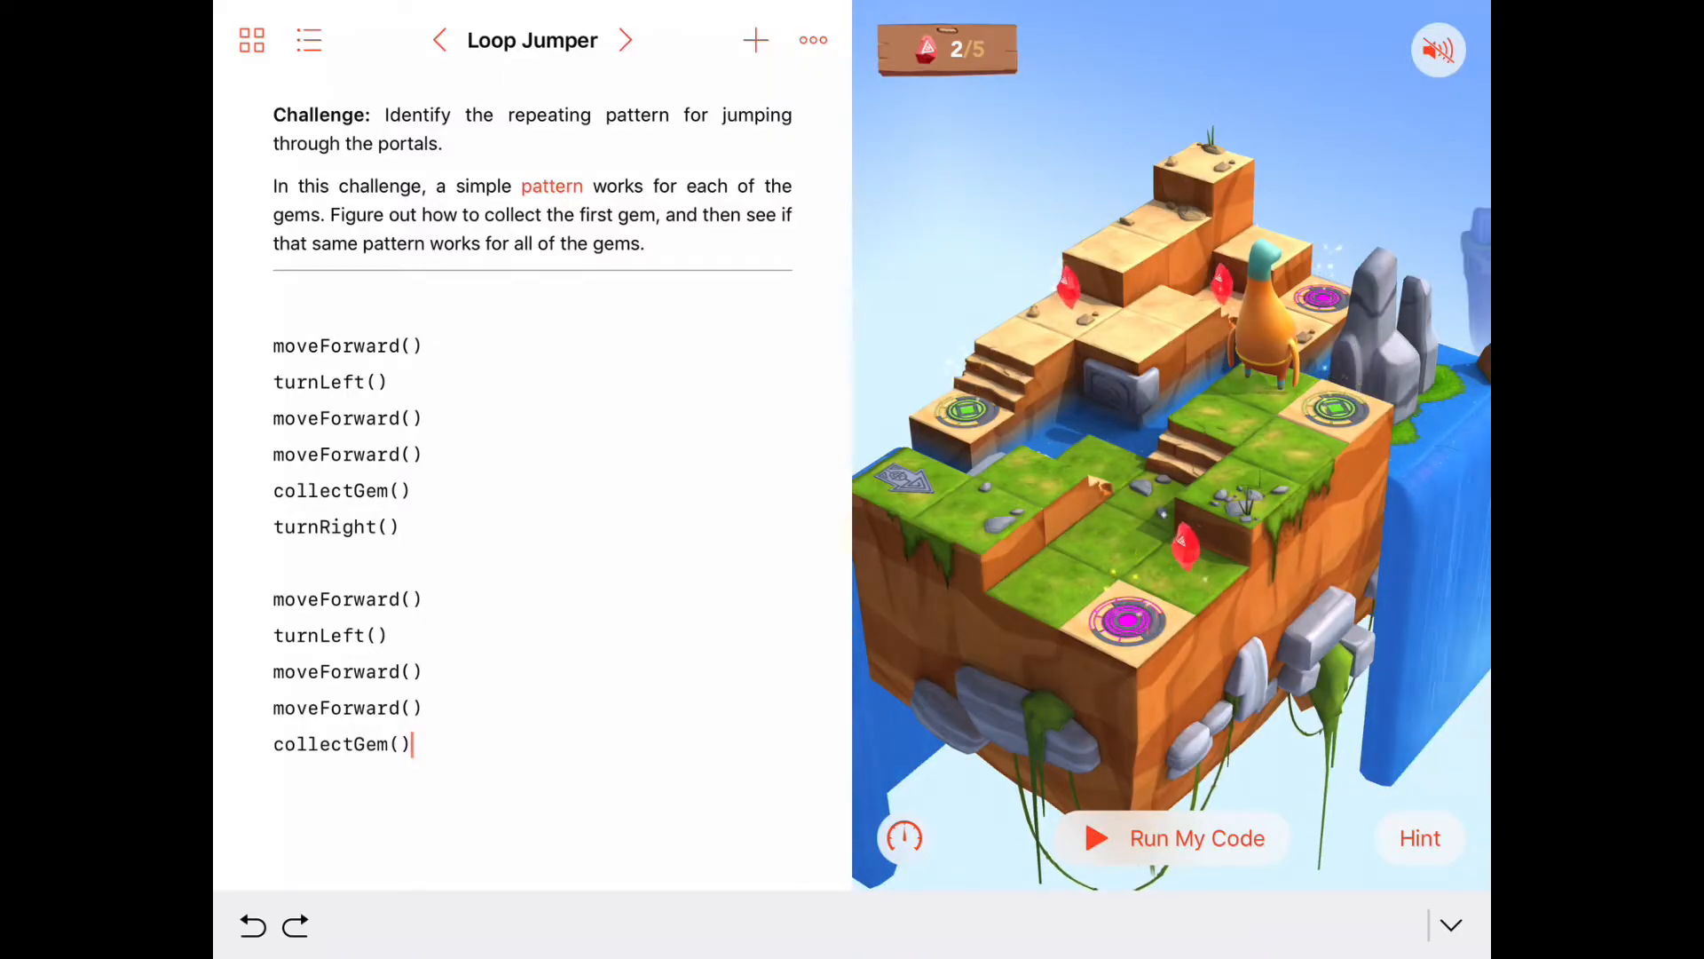
Remove the duplicated block and wrap the six commands in 'for i in 1...4 {'.
{"action": "double_click", "coordinate": [348, 600]}
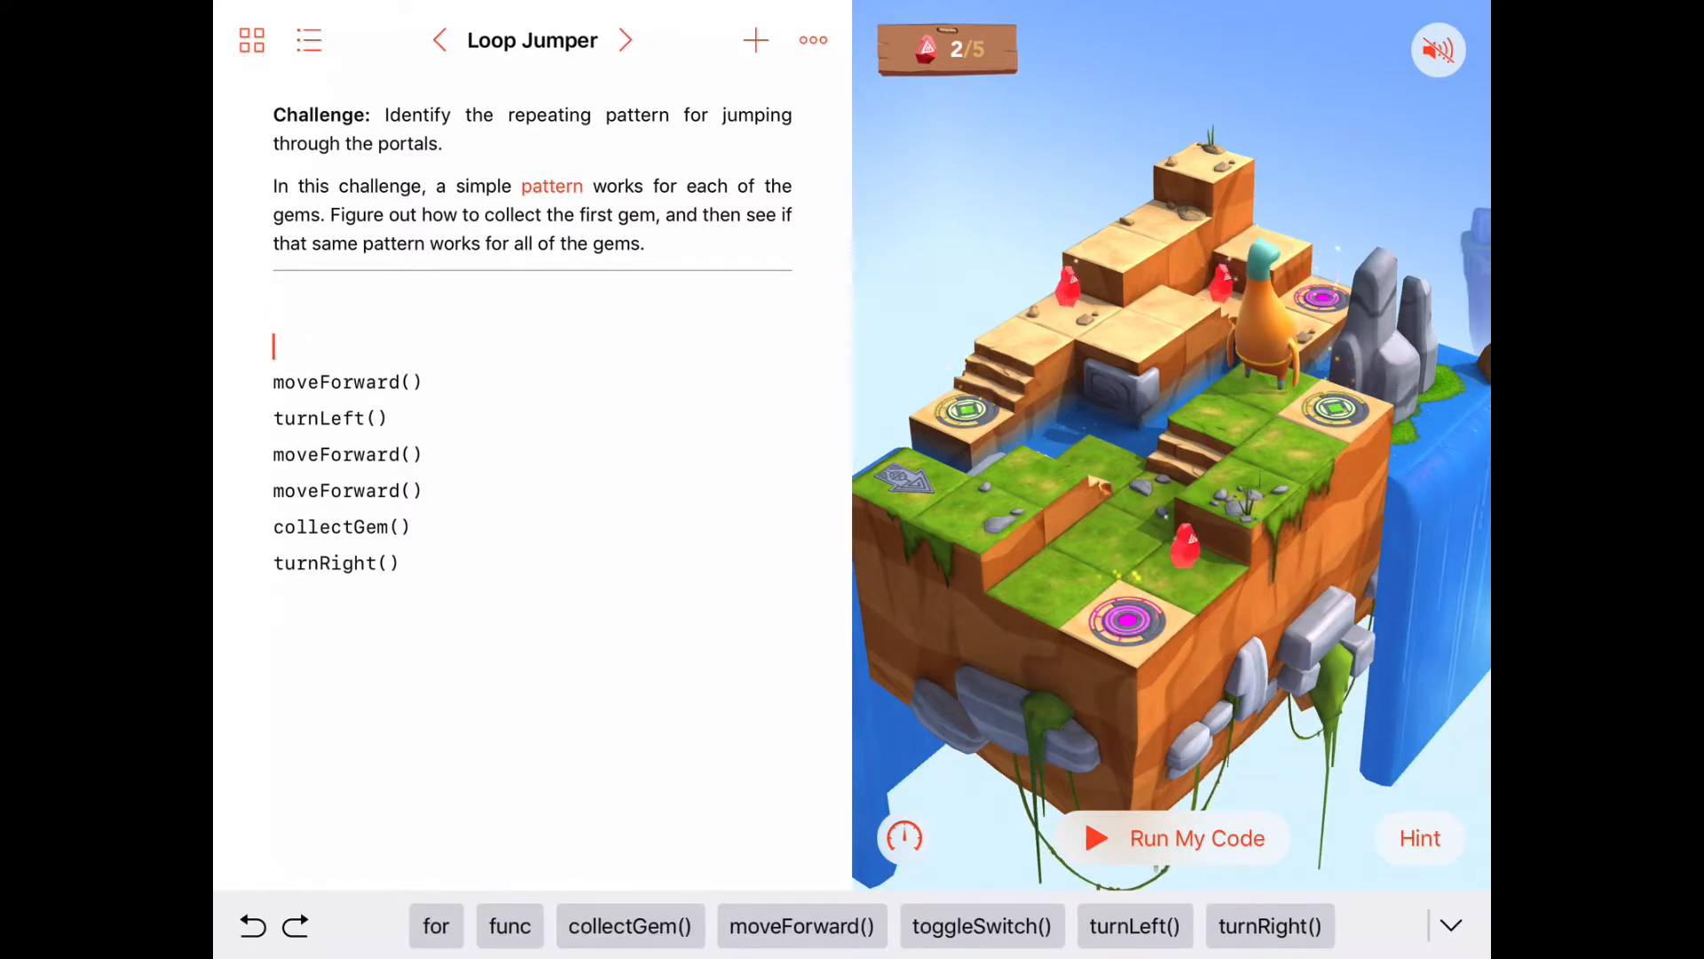
{"action": "type", "text": "f"}
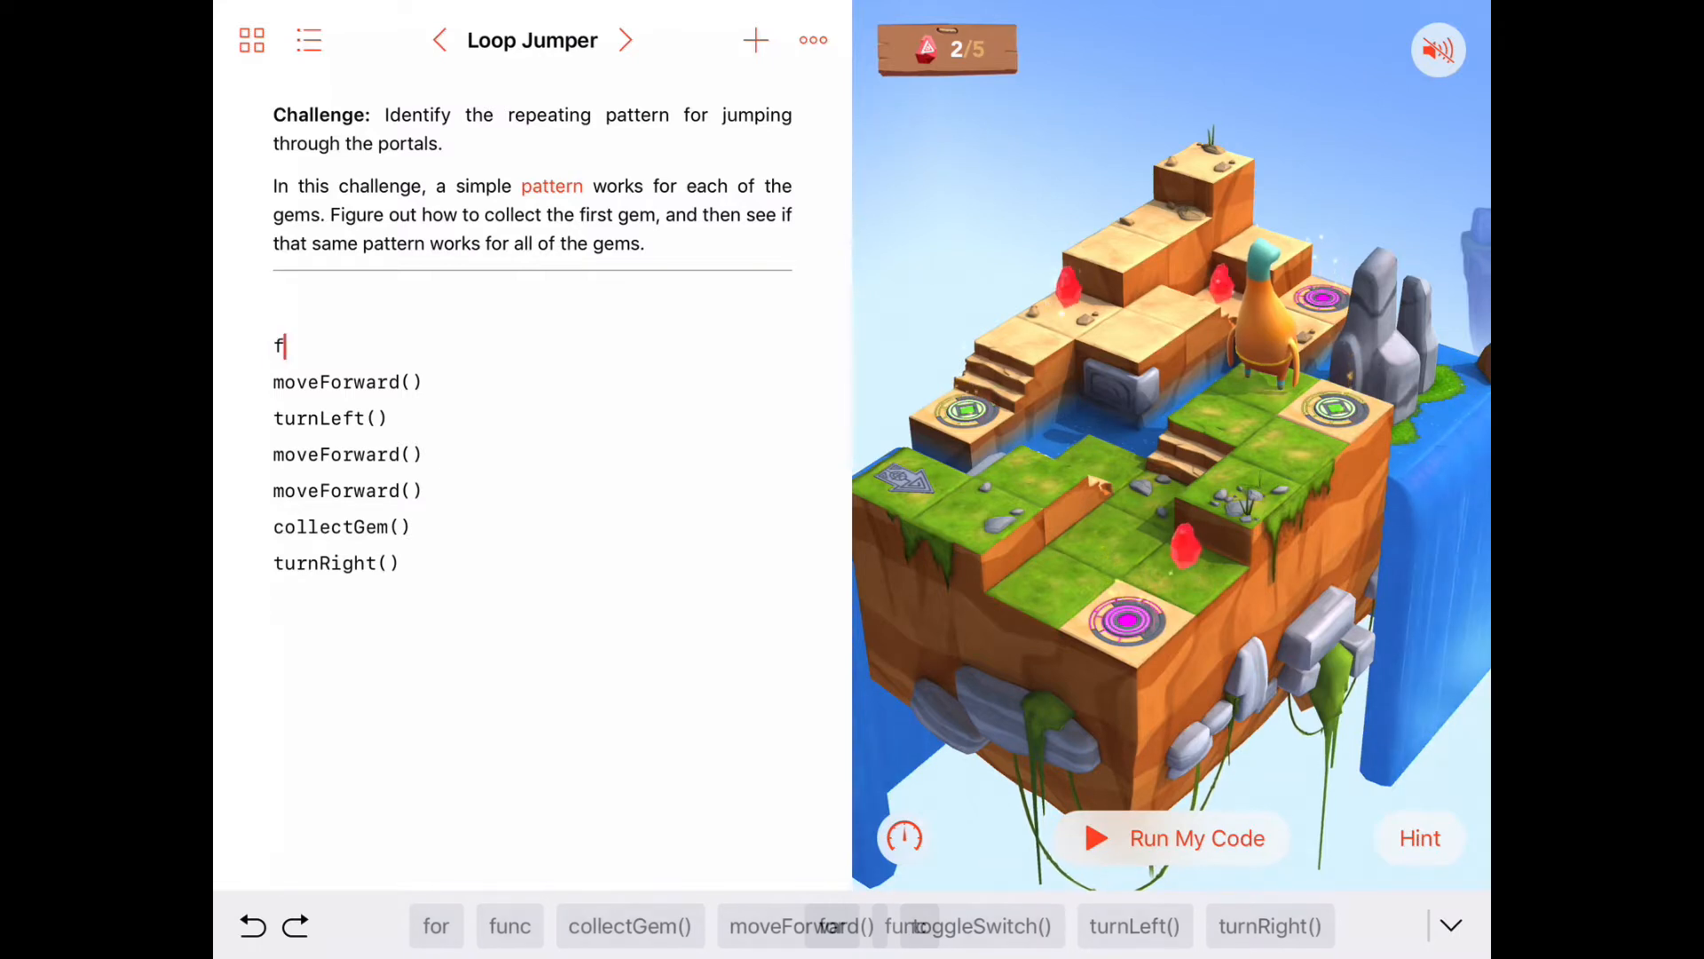
{"action": "type", "text": "or i in 1 ..."}
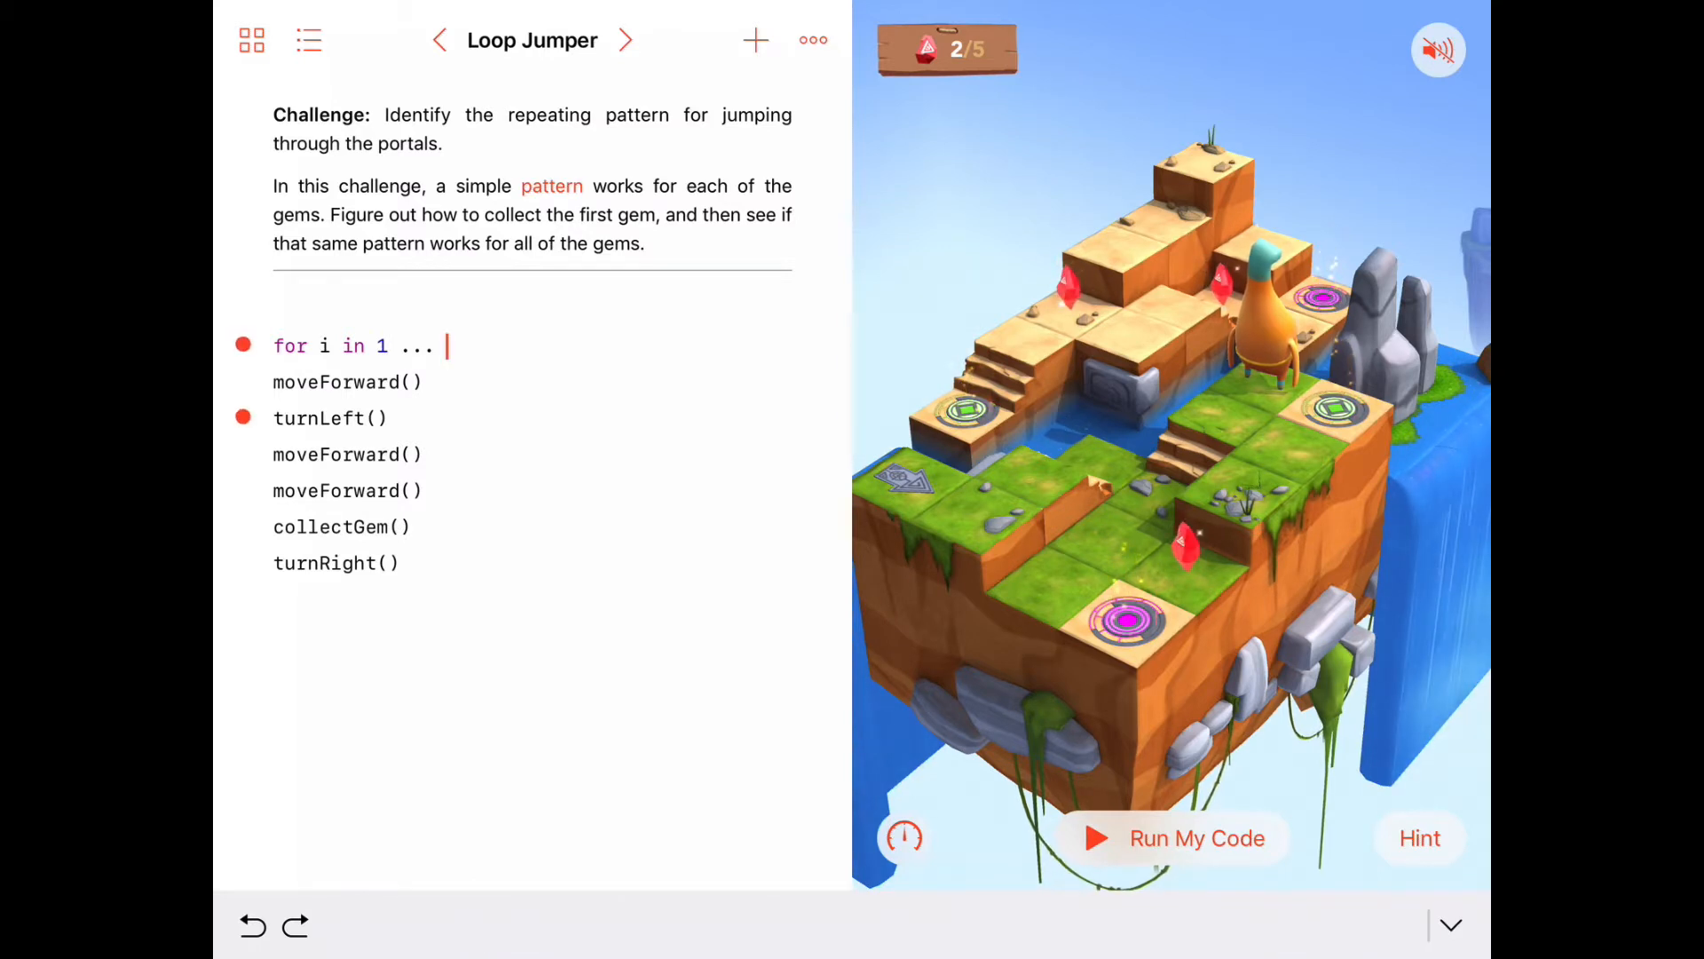
{"action": "type", "text": "4"}
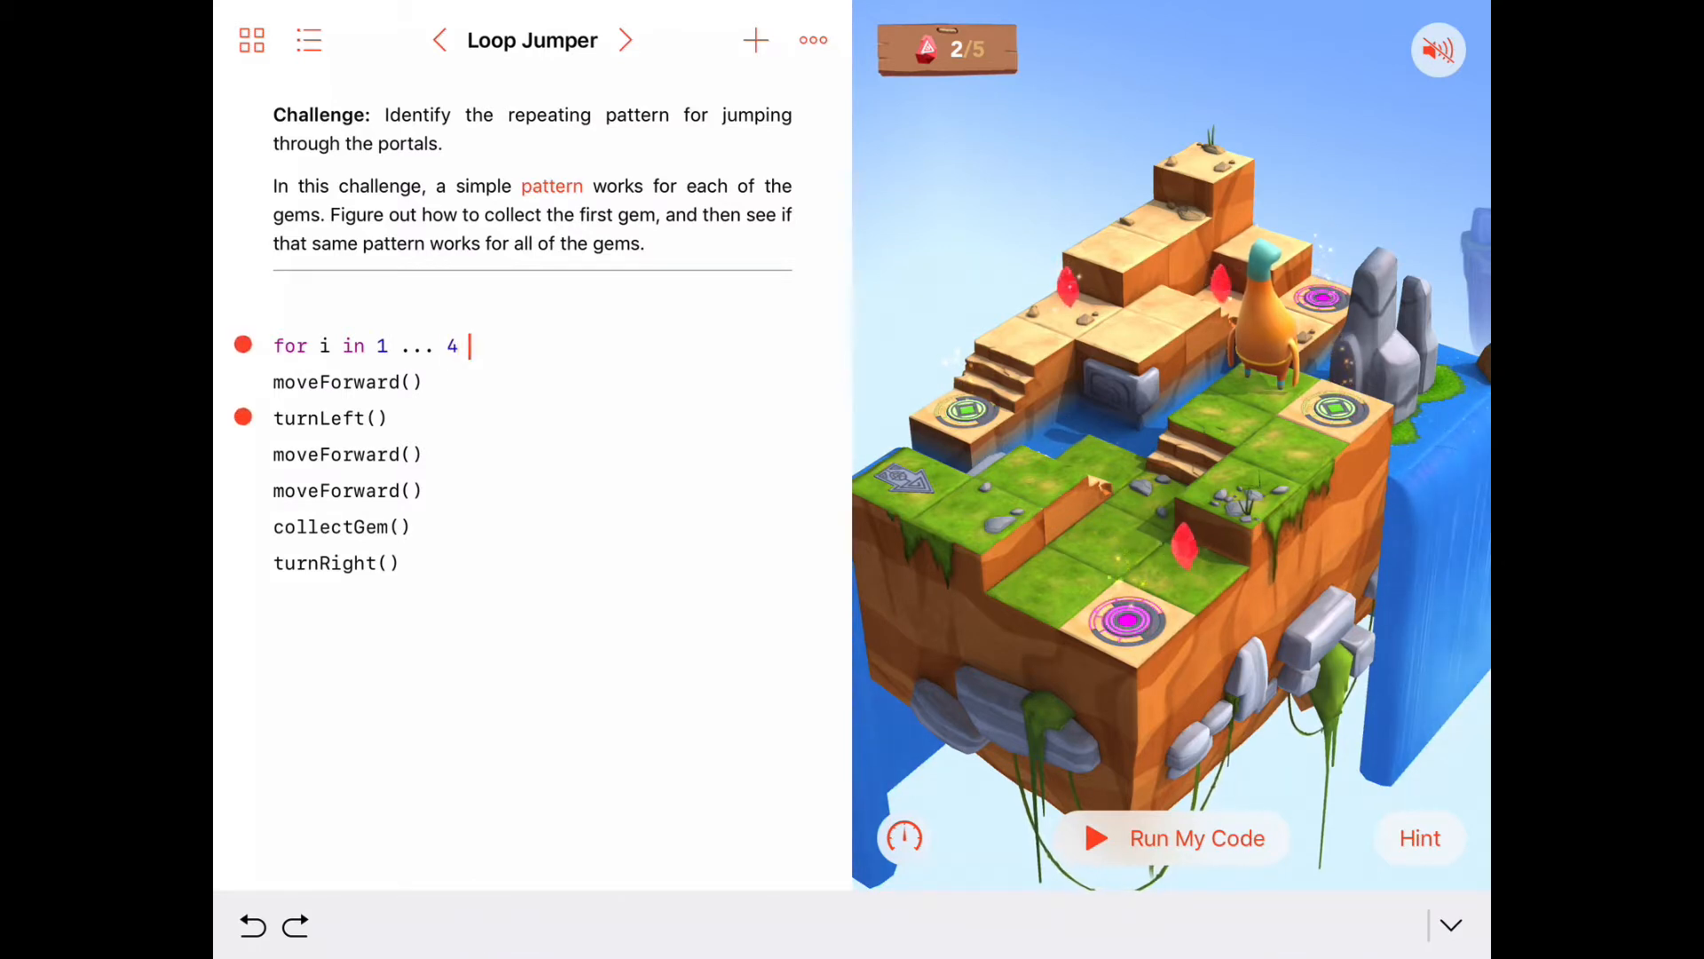
{"action": "type", "text": "{"}
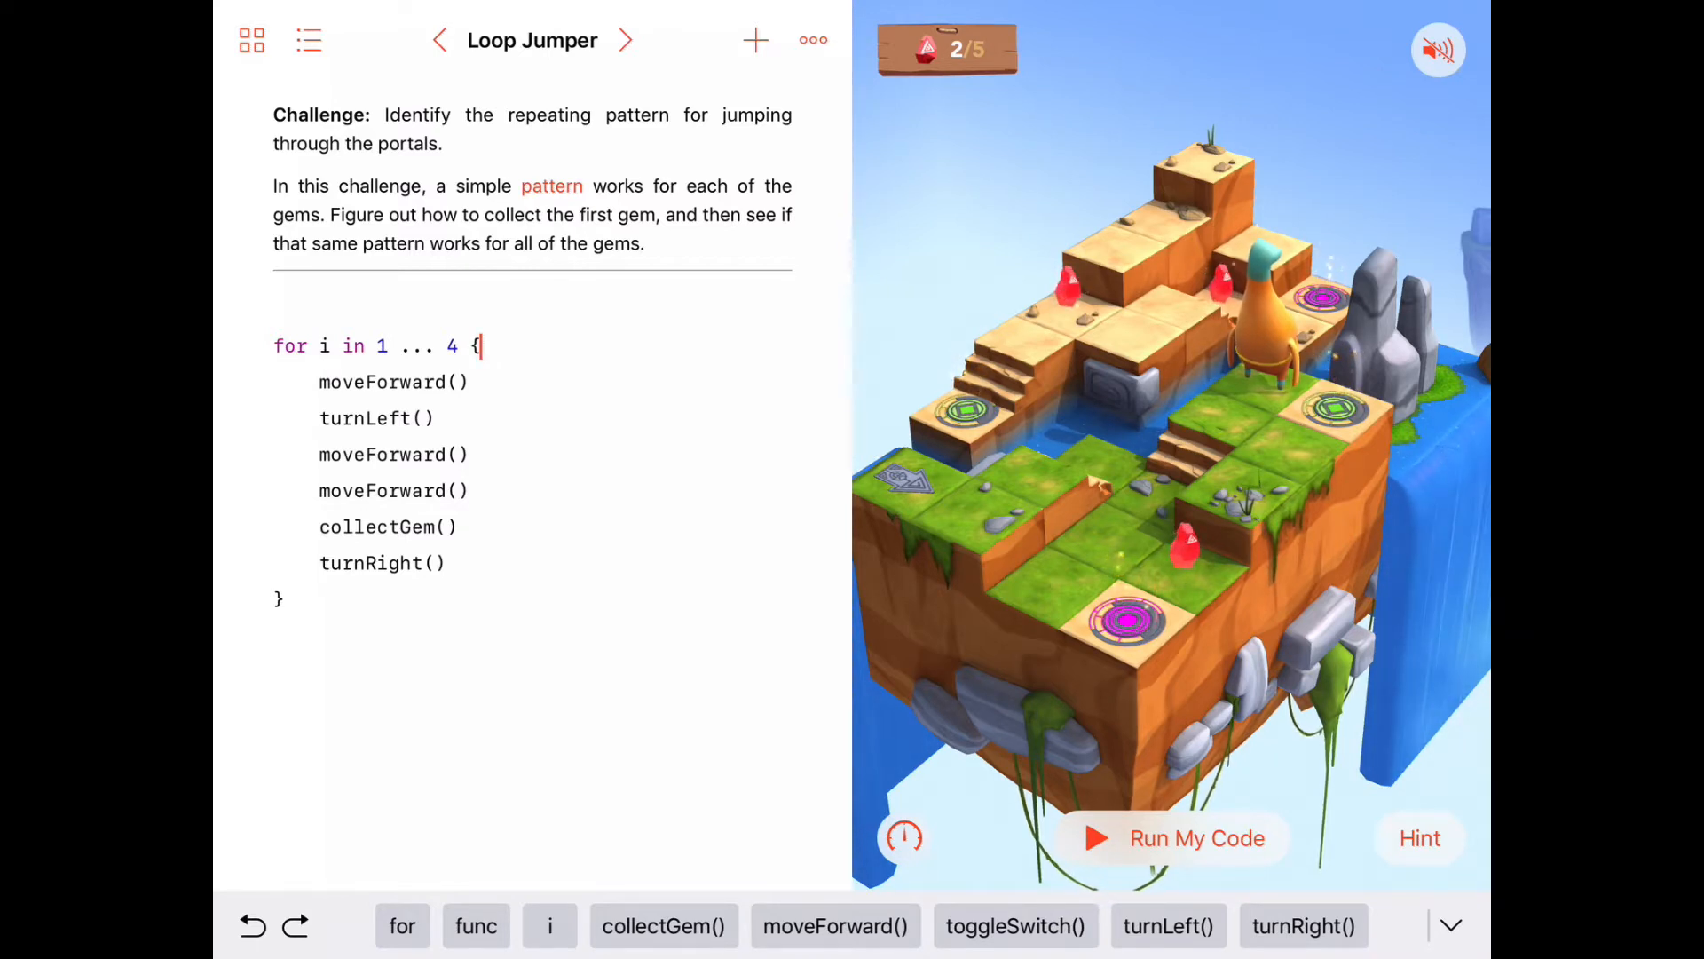
Run the four-repetition loop so the gem counter reaches 4/5.
{"action": "left_click", "coordinate": [1171, 838]}
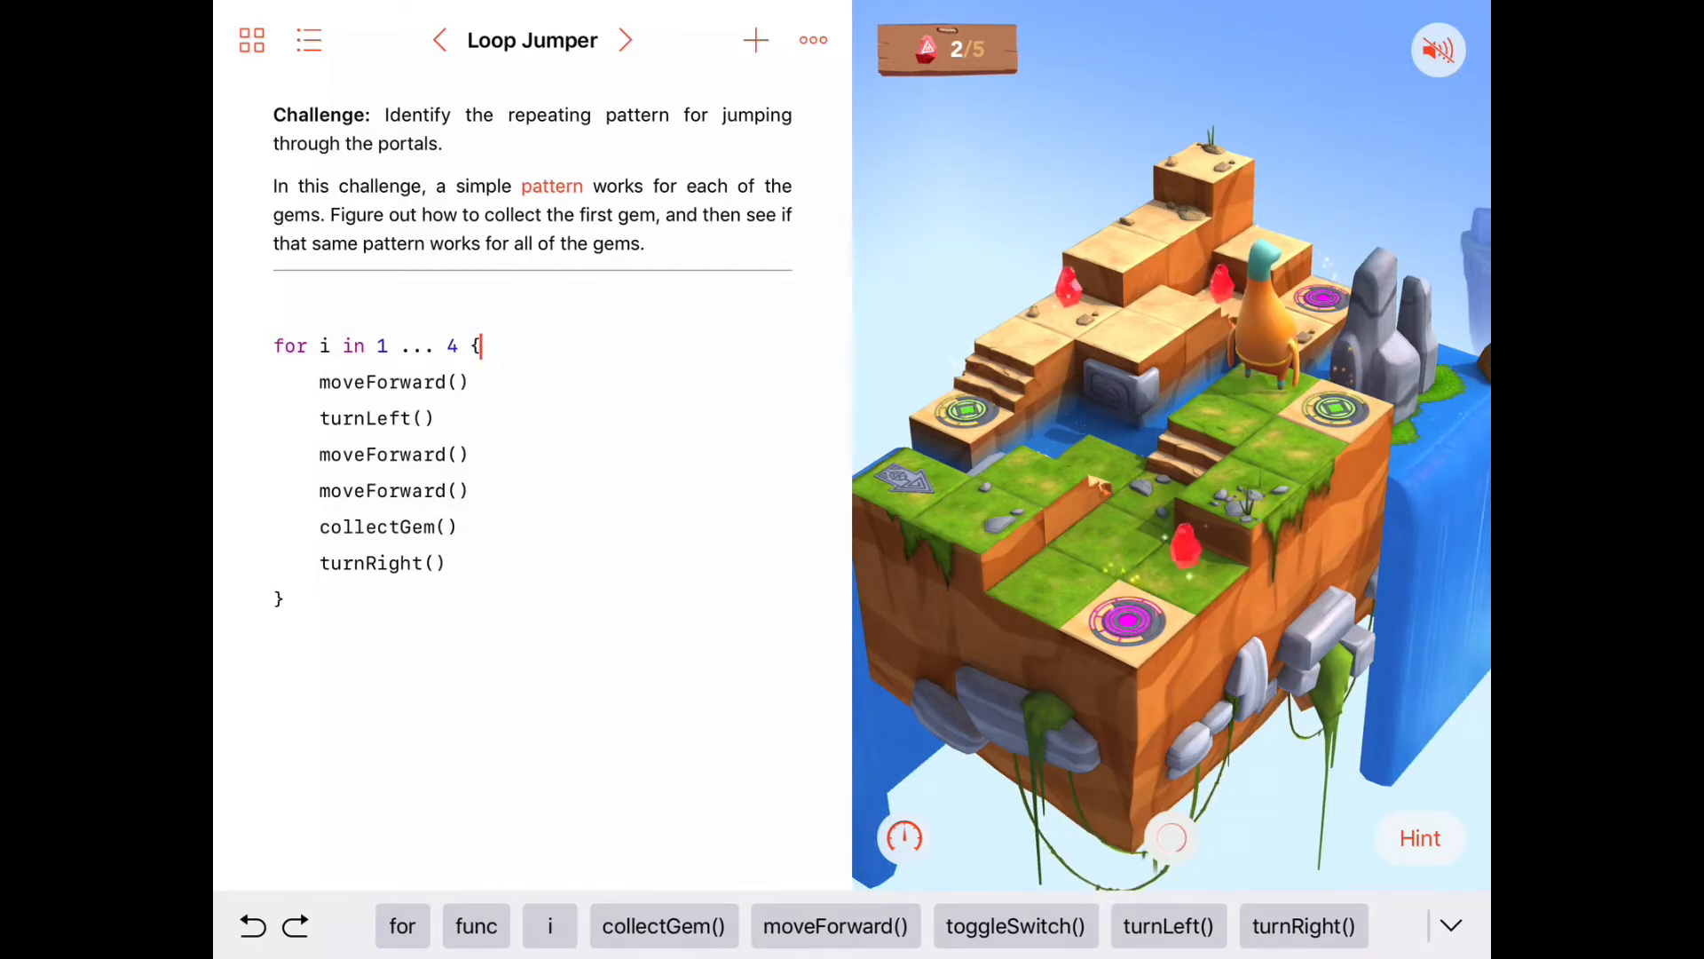
{"action": "left_click", "coordinate": [1172, 838]}
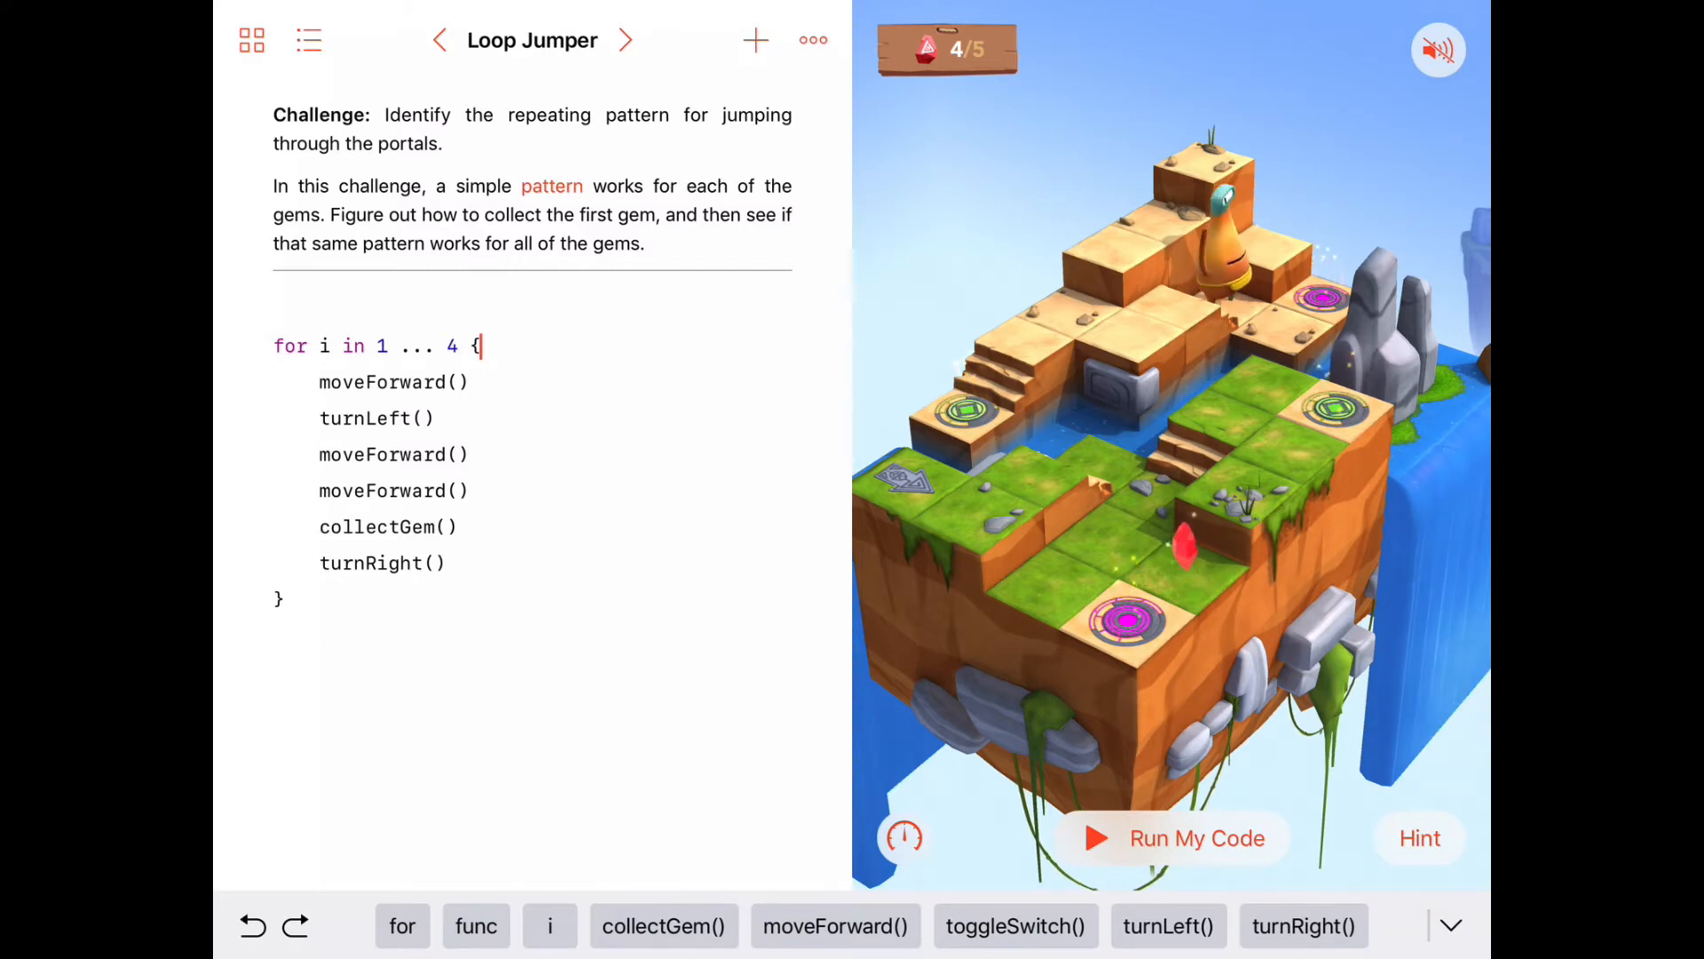
{"action": "left_click", "coordinate": [1200, 838]}
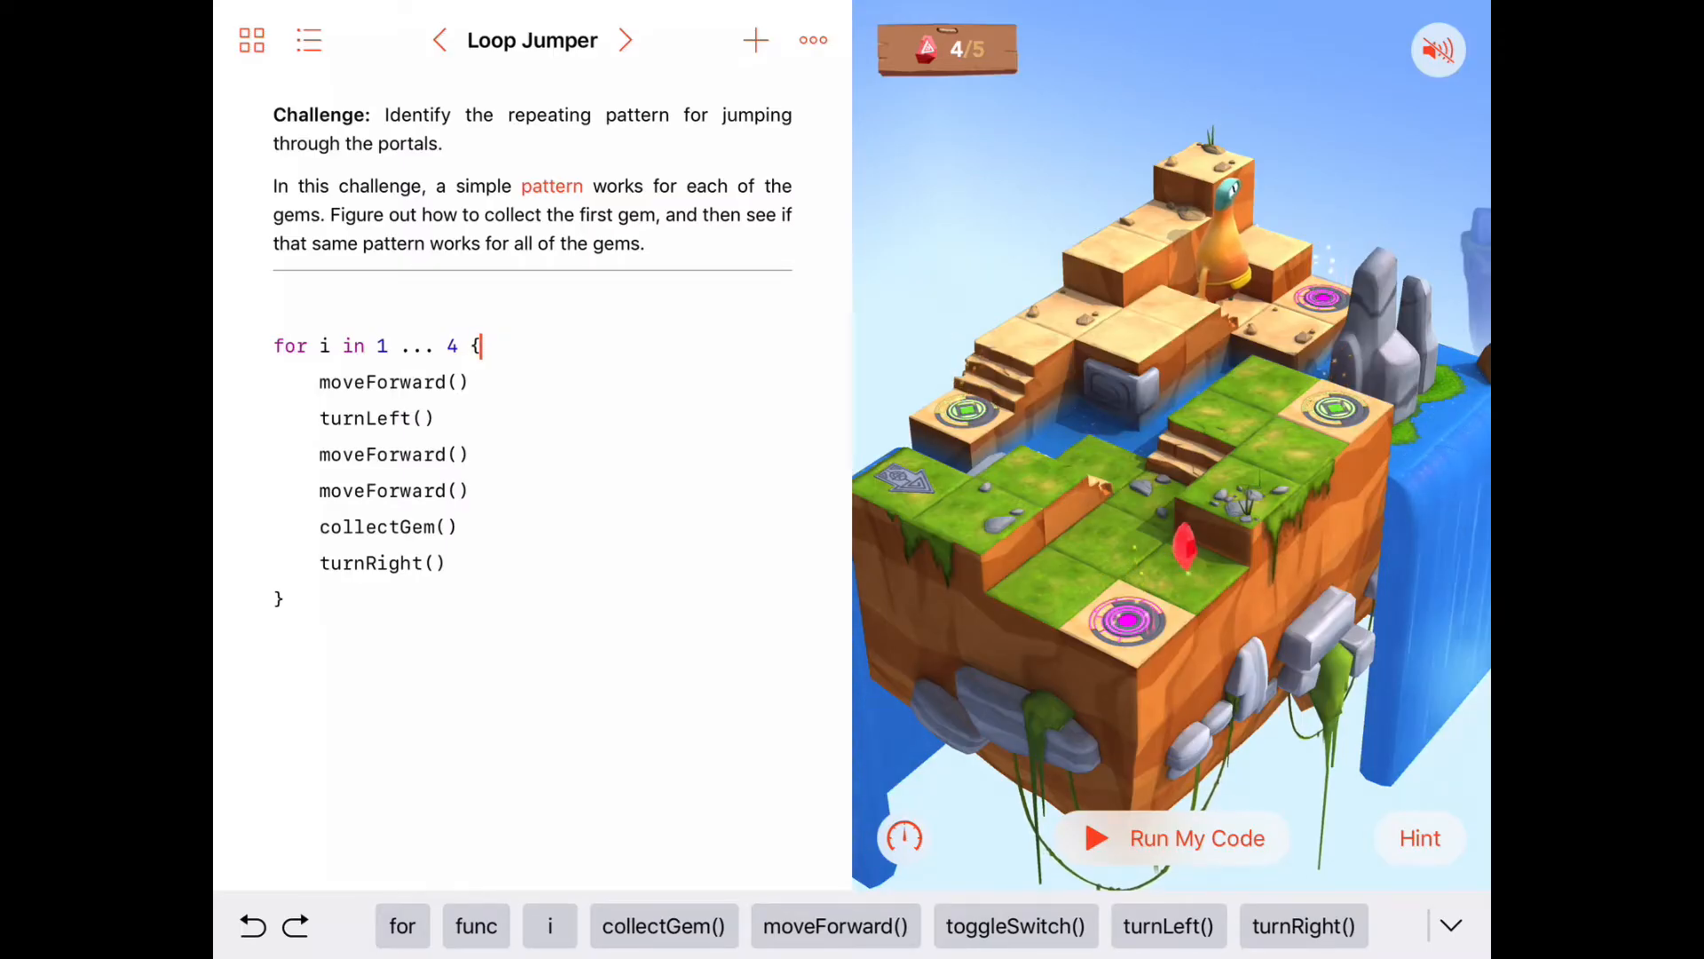
Change the loop's upper bound from 4 to 5 on the number pad.
{"action": "left_click", "coordinate": [453, 344]}
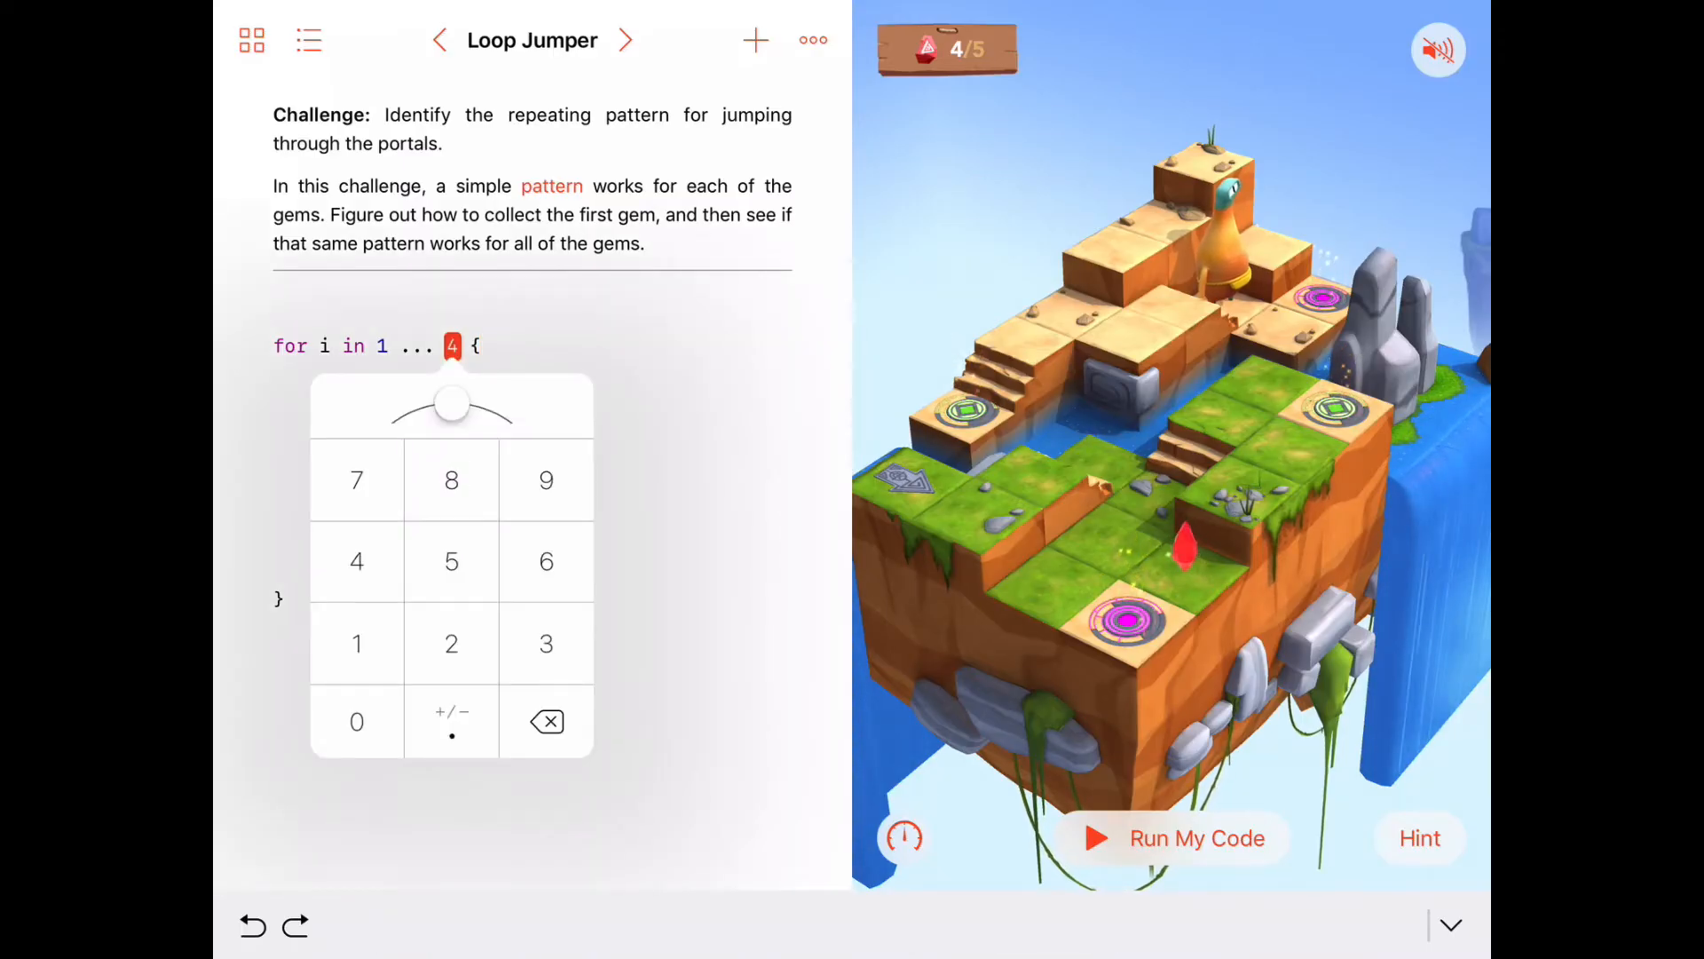
{"action": "left_click", "coordinate": [451, 560]}
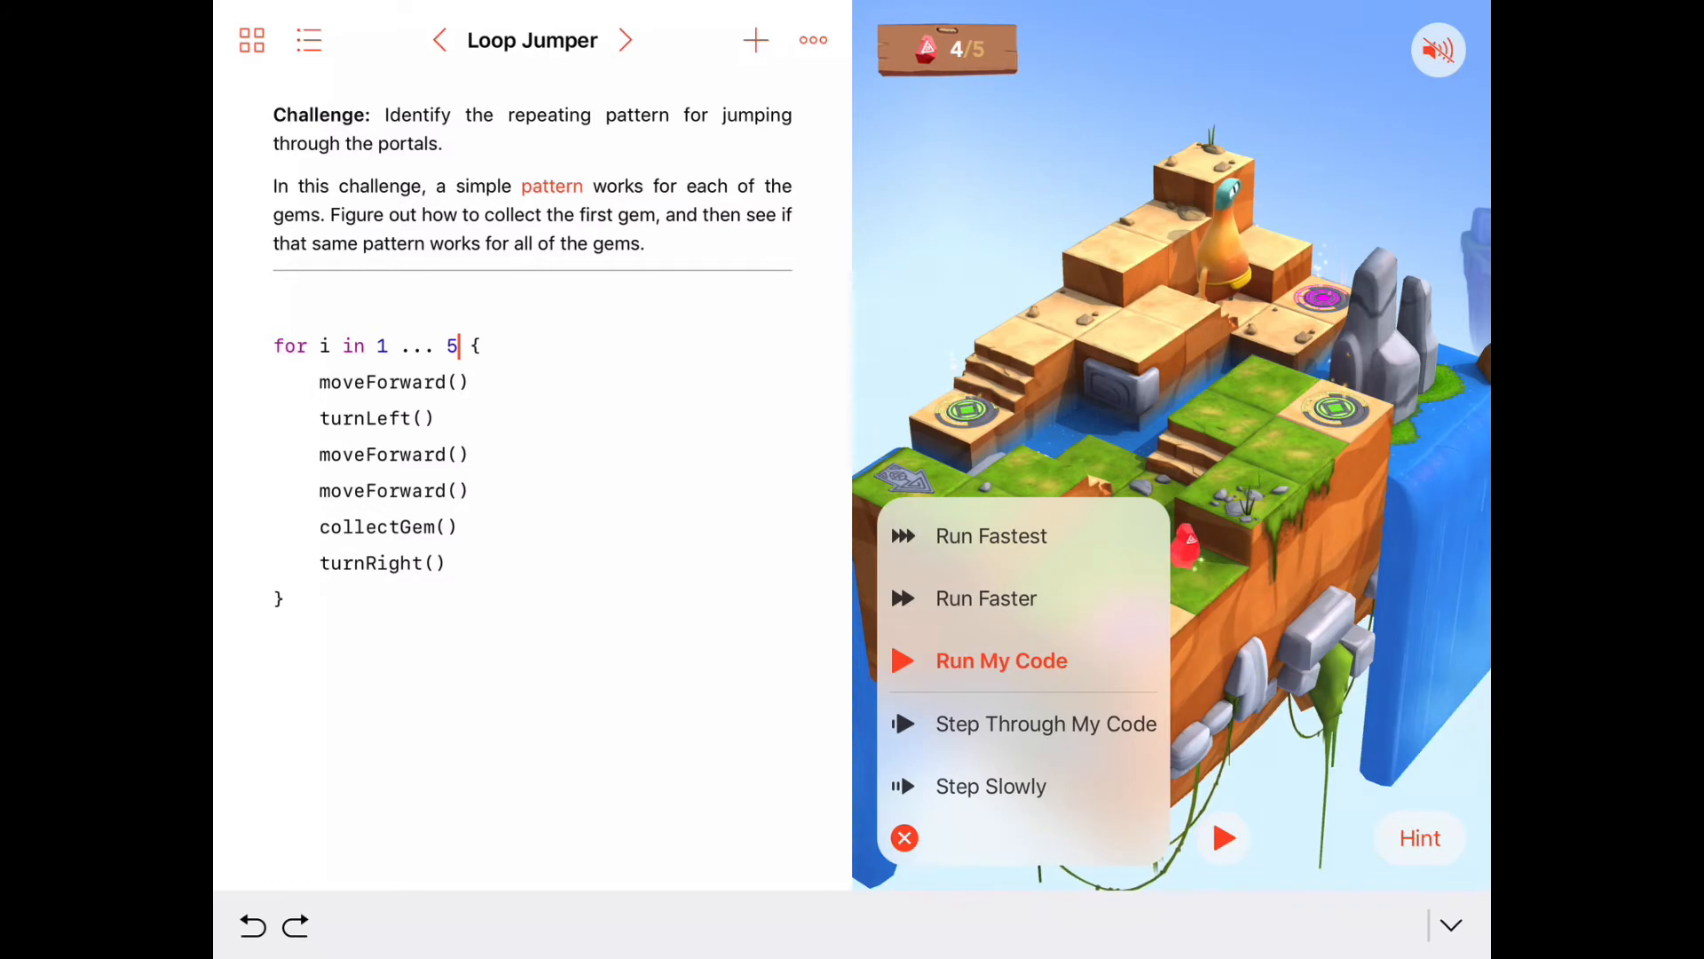
Run the five-repetition loop to collect all 5 gems and reach the 'Very good!' message.
{"action": "left_click", "coordinate": [1001, 661]}
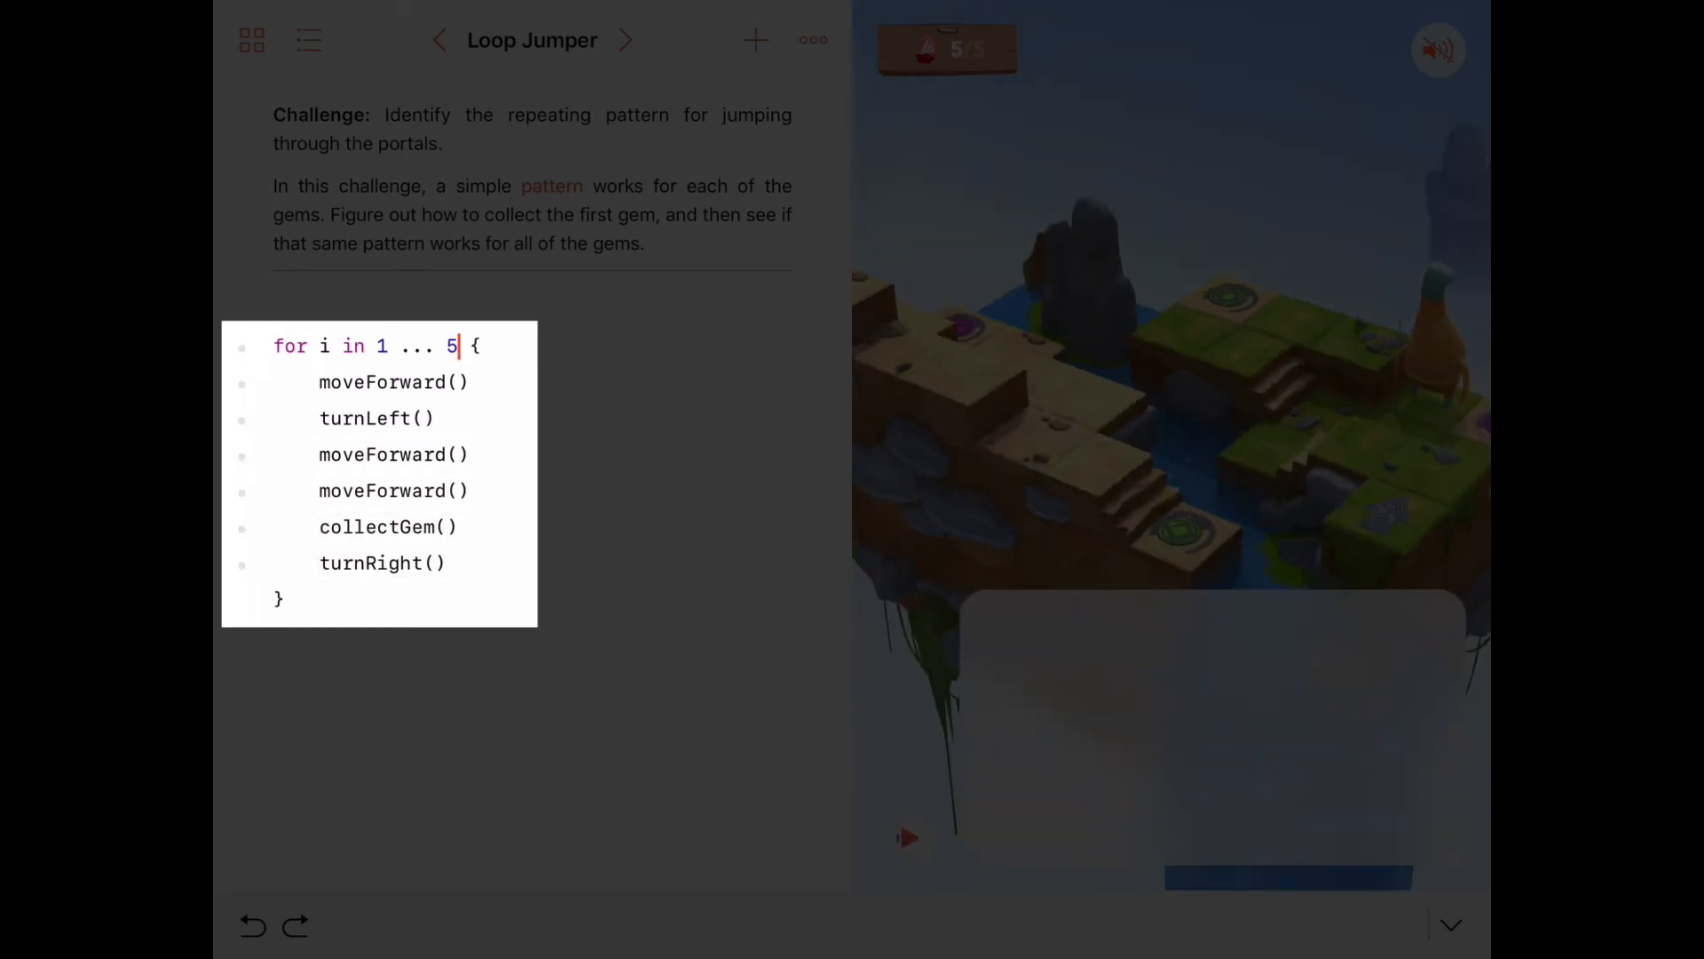
{"action": "left_click", "coordinate": [907, 836]}
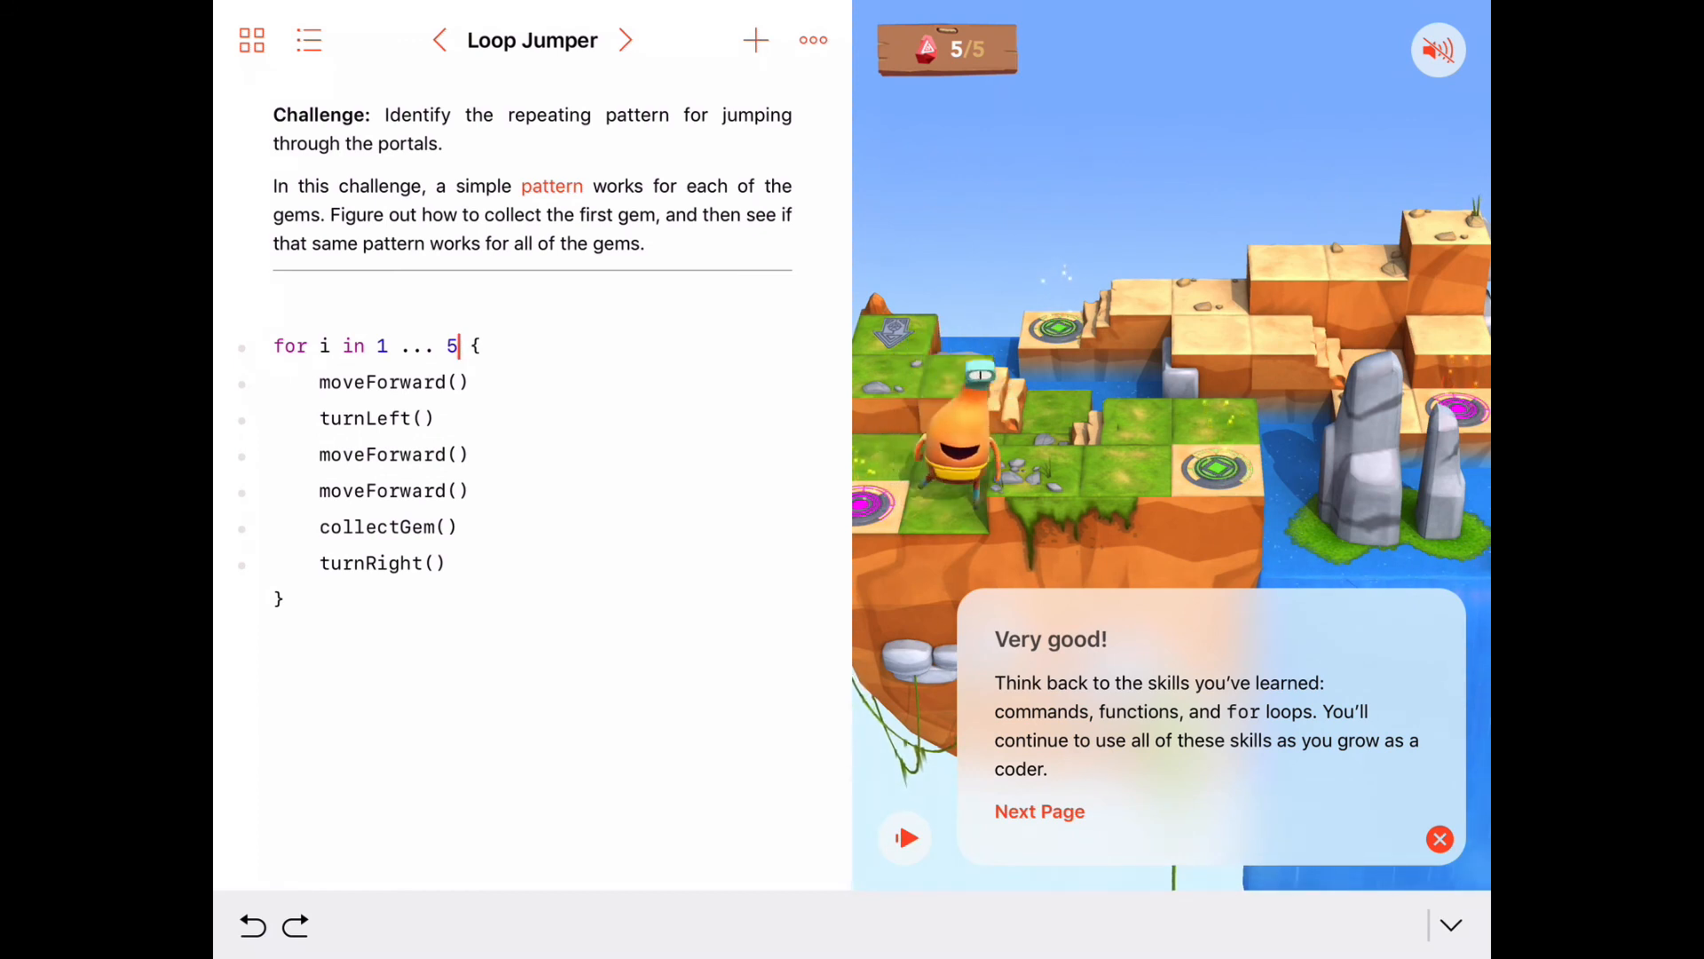